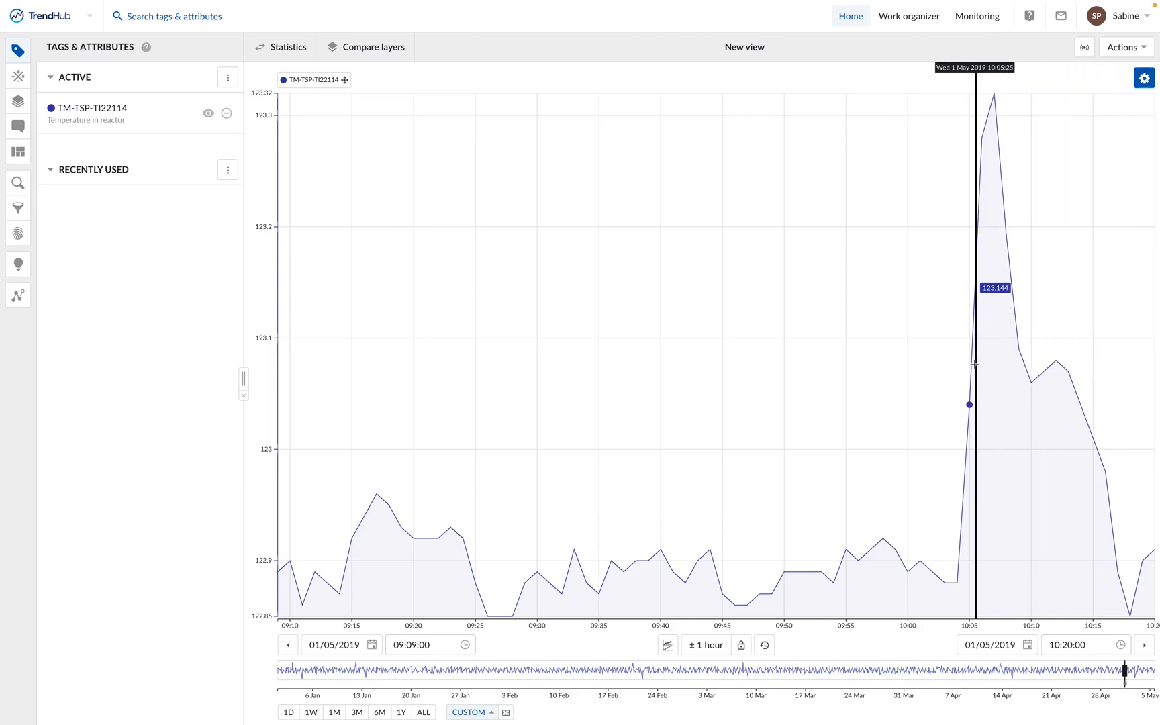
{"action": "mouse_move", "coordinate": [1013, 361]}
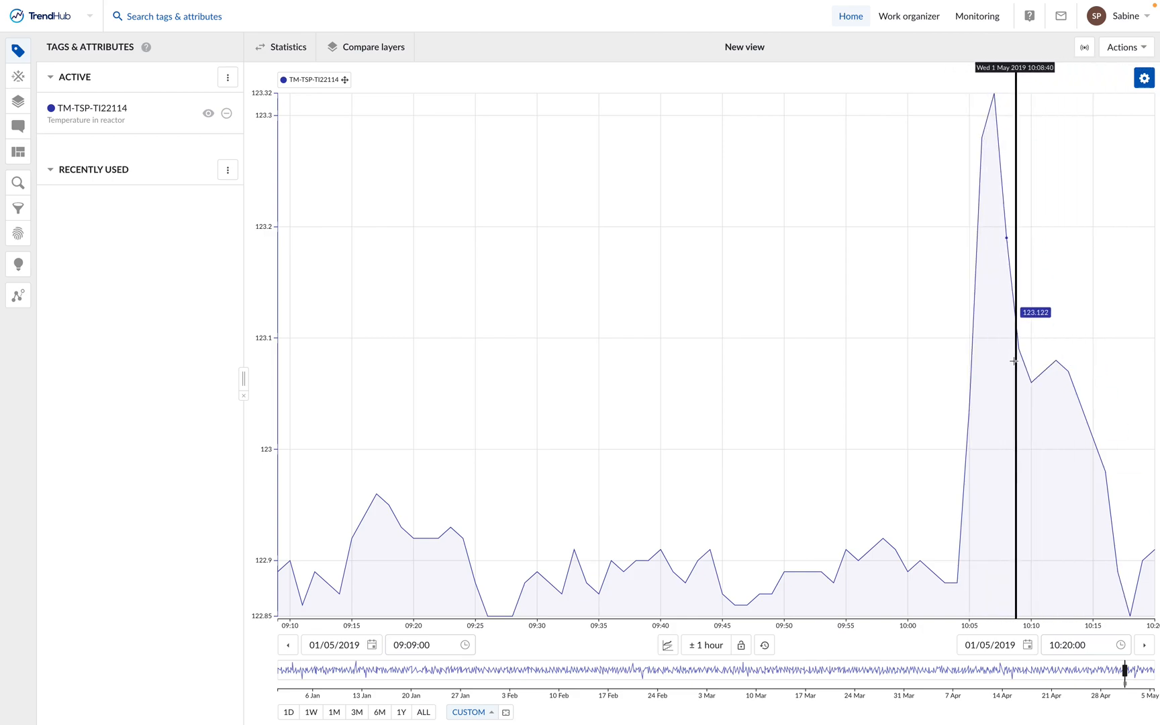
{"action": "mouse_move", "coordinate": [204, 443]}
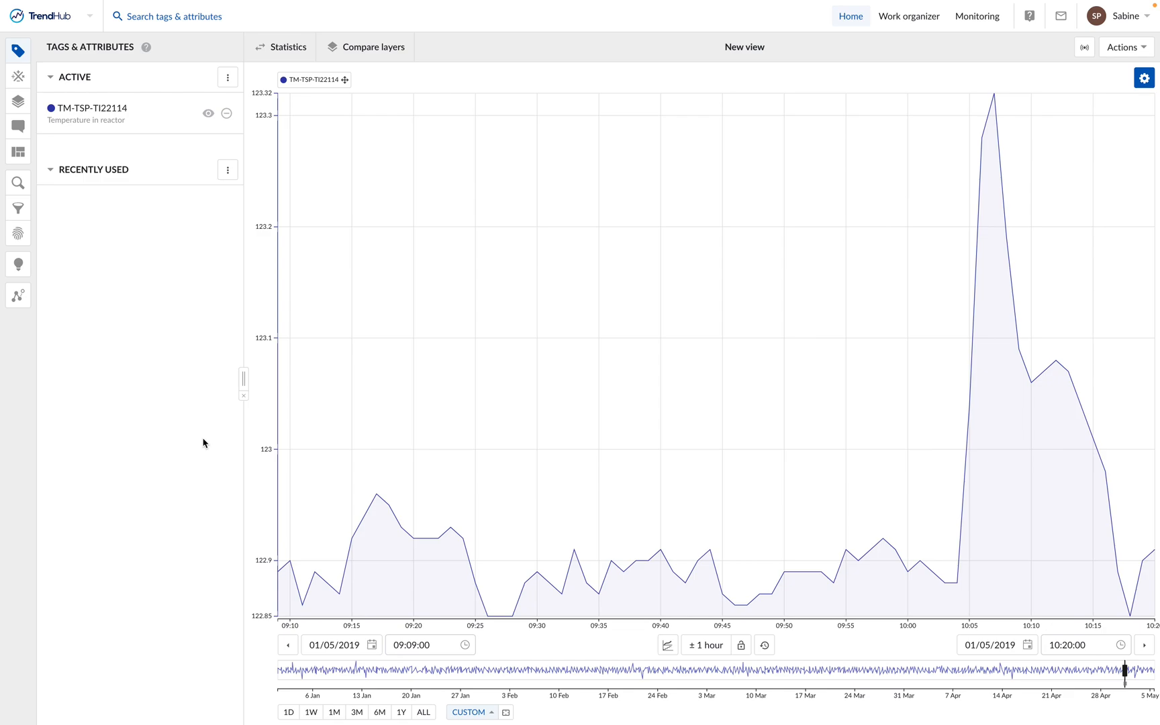
{"action": "mouse_move", "coordinate": [187, 352]}
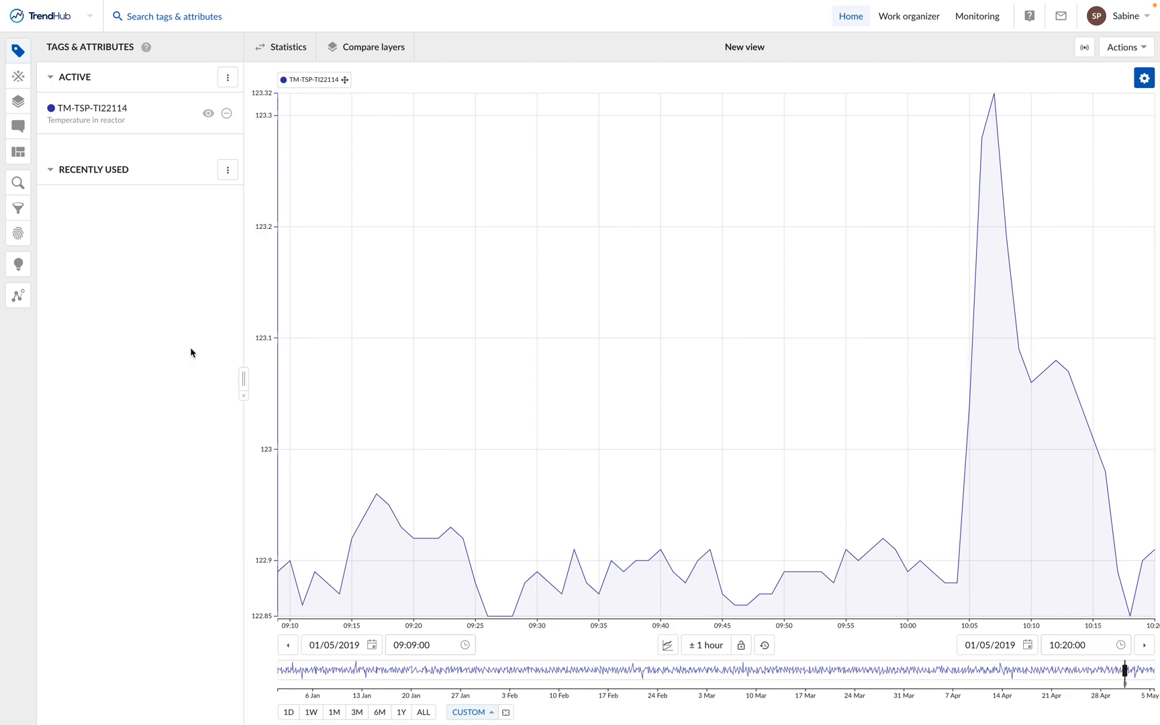
{"action": "mouse_move", "coordinate": [134, 148]}
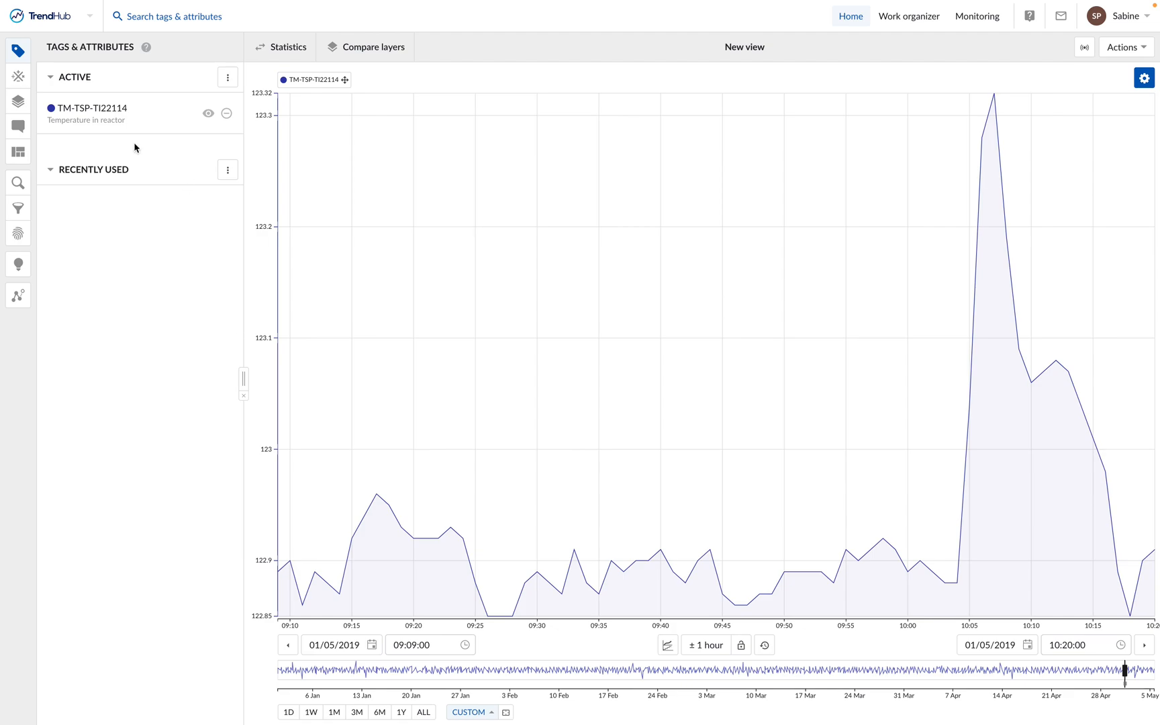
Start a new similarity search from the Search sidebar.
{"action": "left_click", "coordinate": [17, 182]}
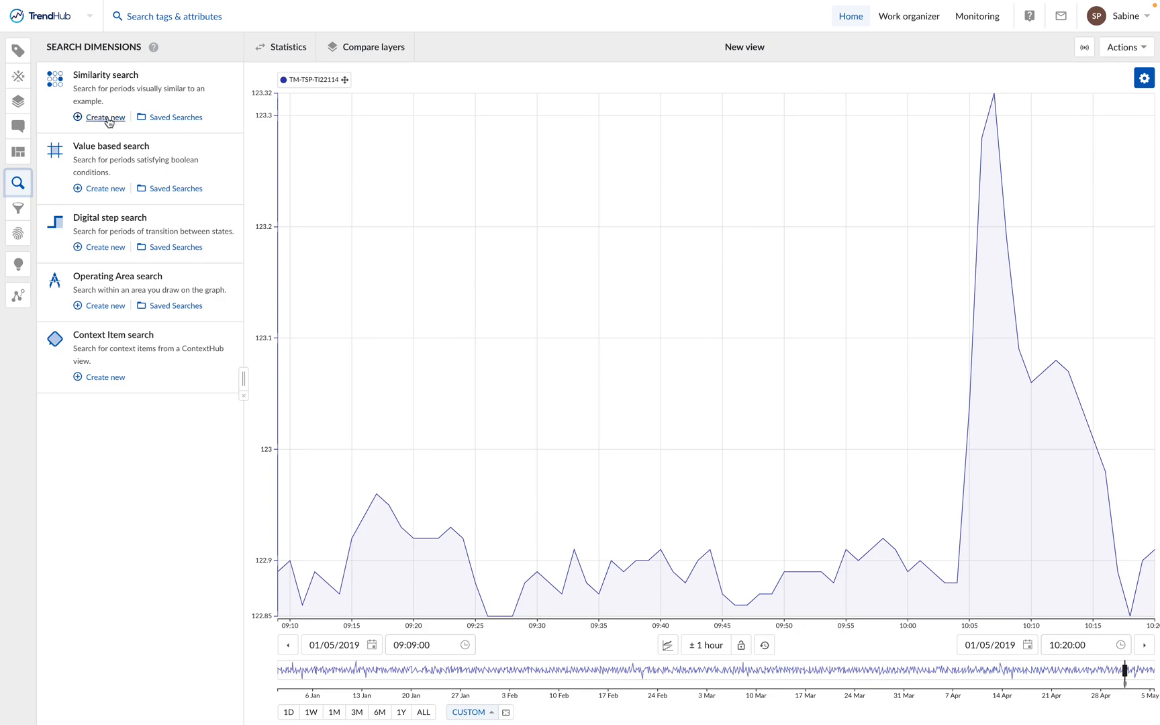
{"action": "left_click", "coordinate": [105, 117]}
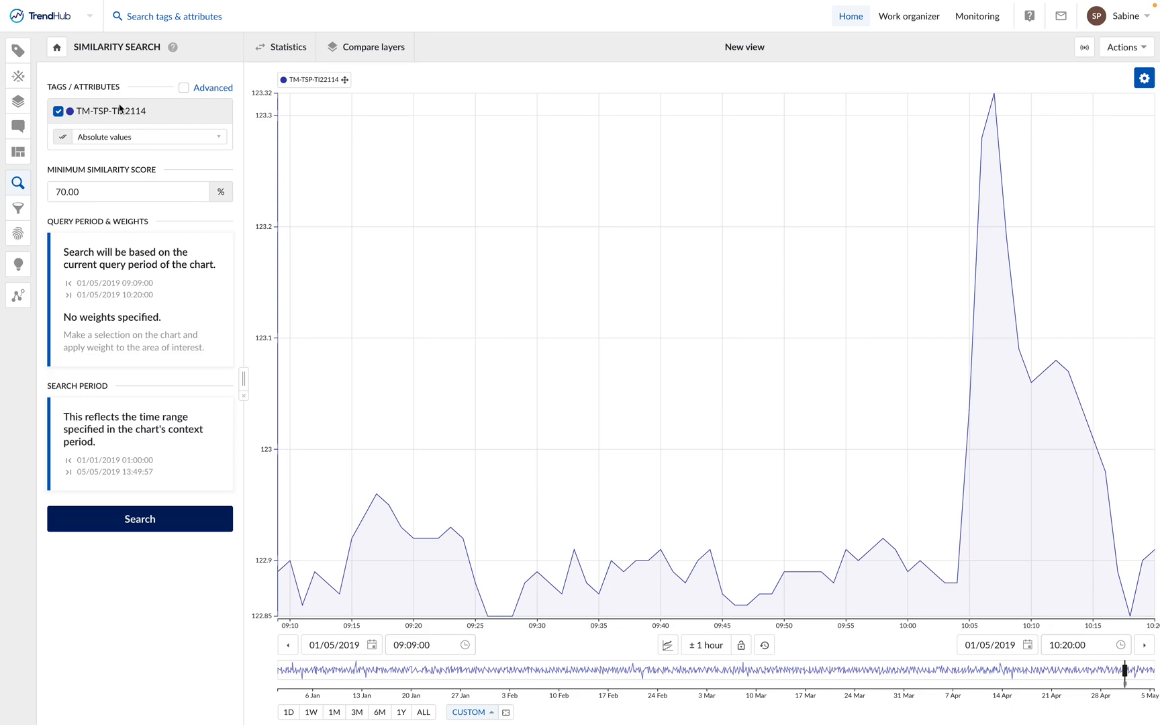
{"action": "mouse_move", "coordinate": [134, 144]}
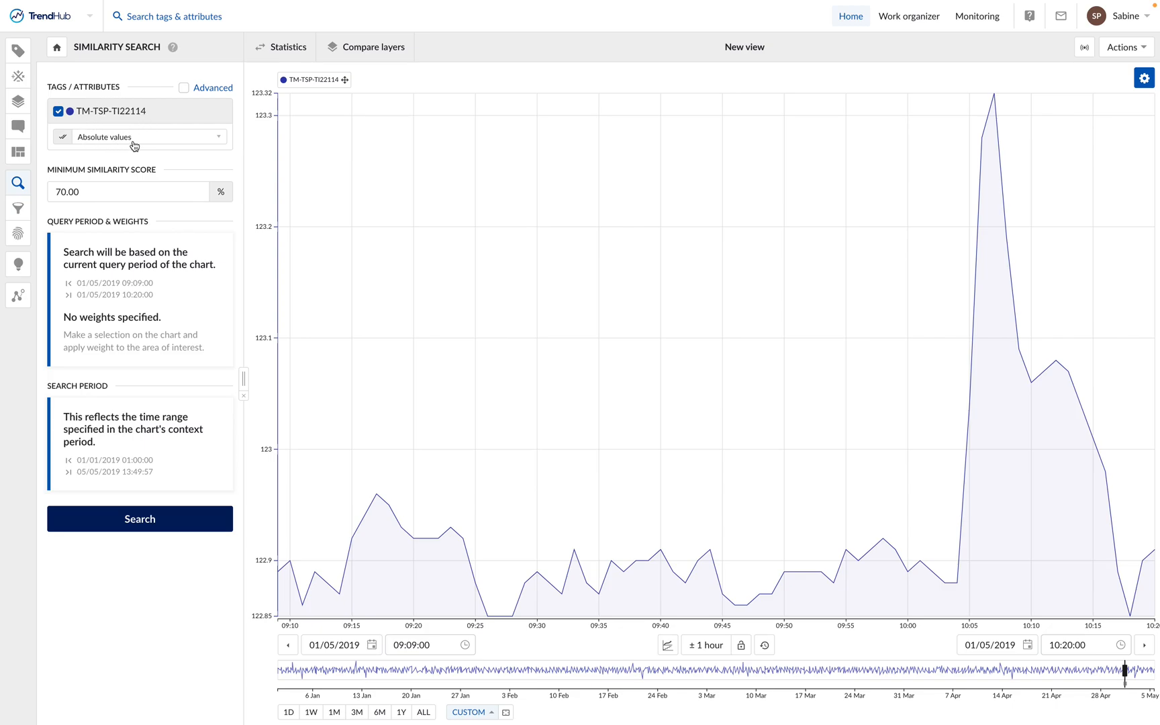
{"action": "mouse_move", "coordinate": [89, 187]}
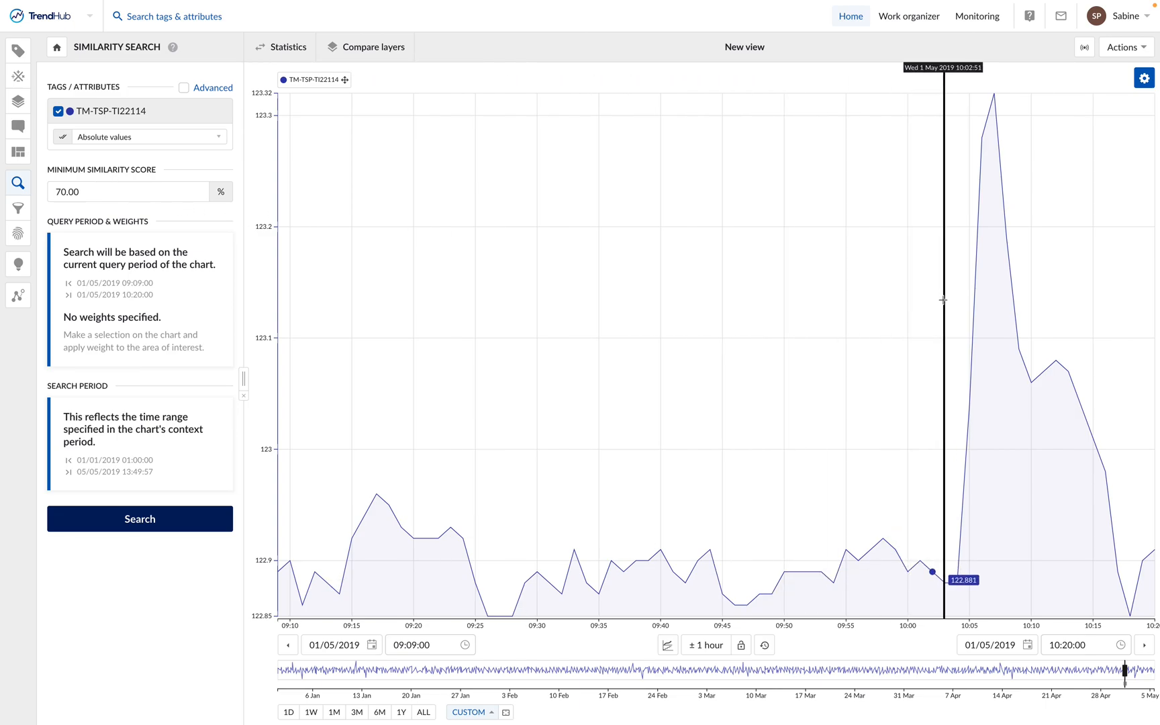
Mark the 10:02:51–10:18:28 spike as area of interest with weight 5 and run the search.
{"action": "left_click_drag", "start_coordinate": [945, 294], "coordinate": [1136, 294]}
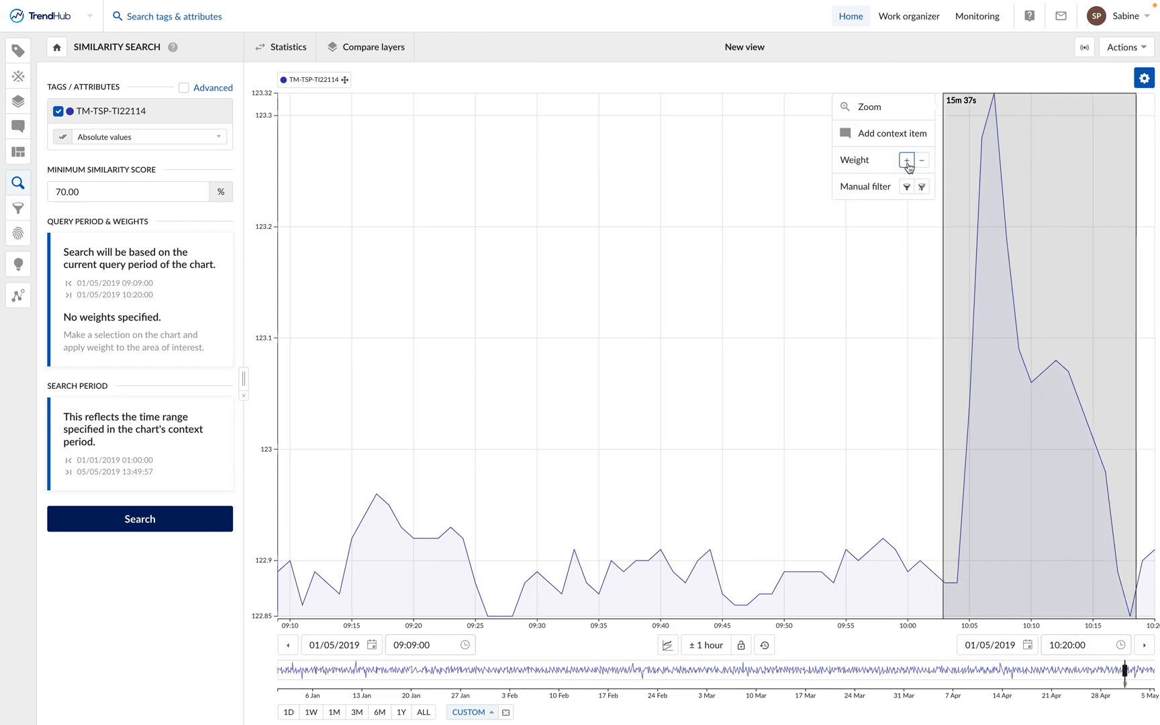
{"action": "left_click", "coordinate": [905, 160]}
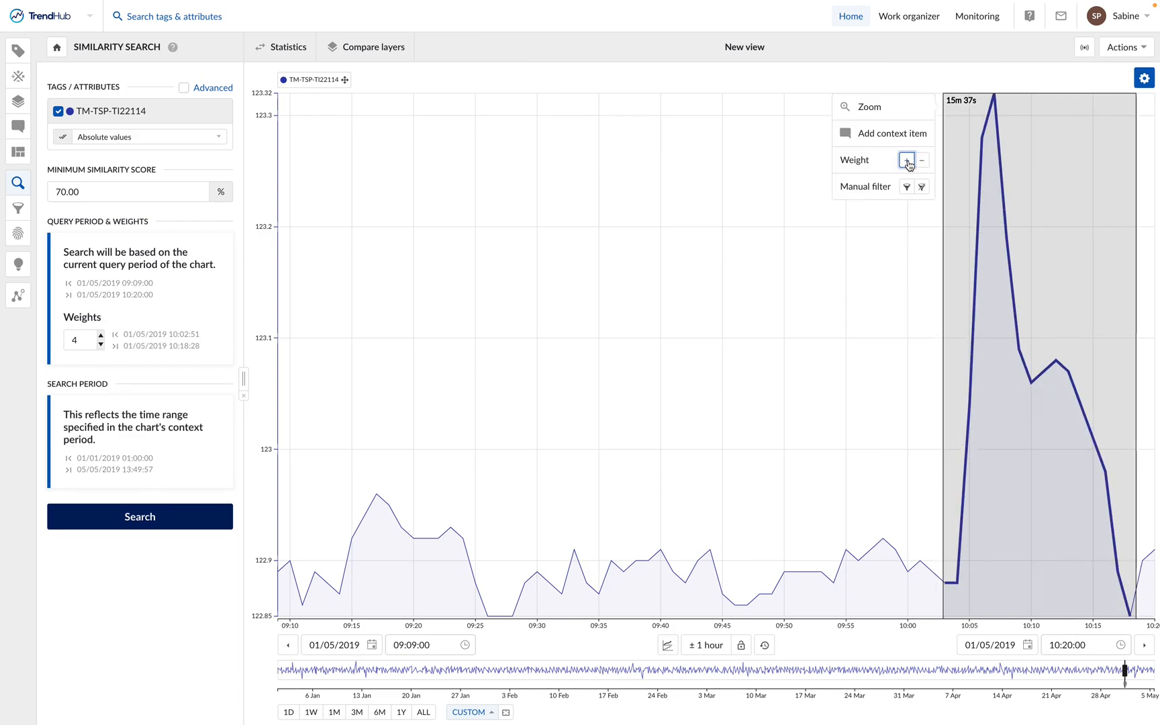
{"action": "left_click", "coordinate": [907, 160]}
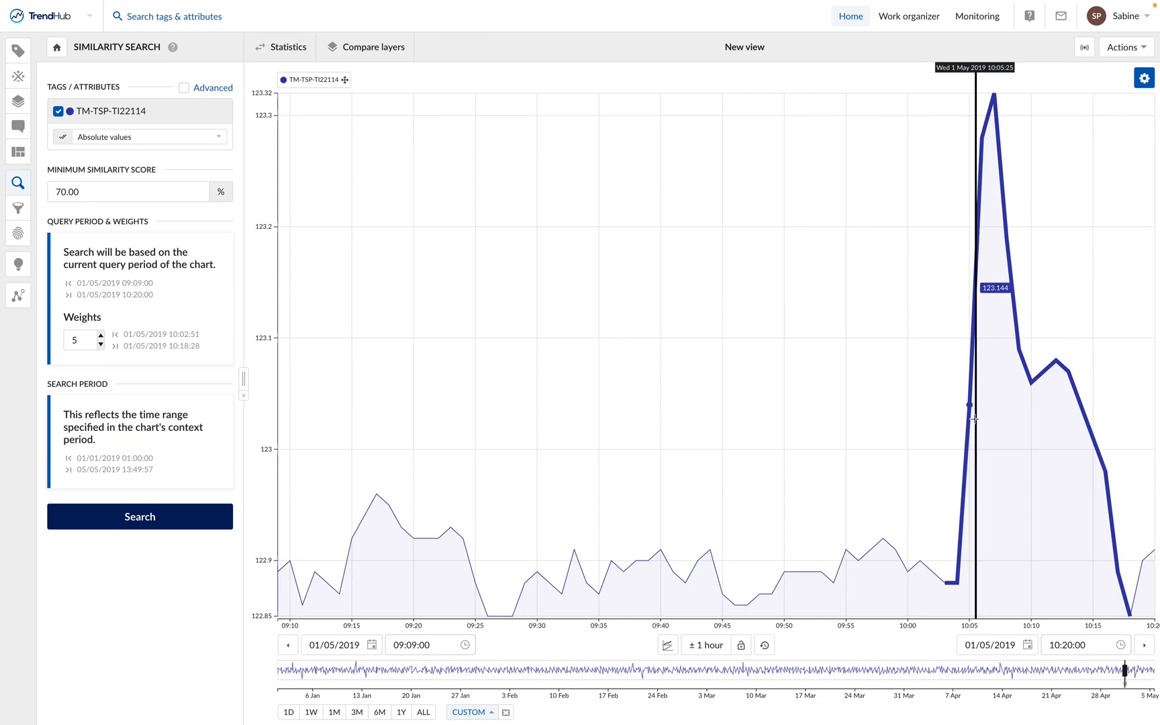
{"action": "left_click", "coordinate": [139, 515]}
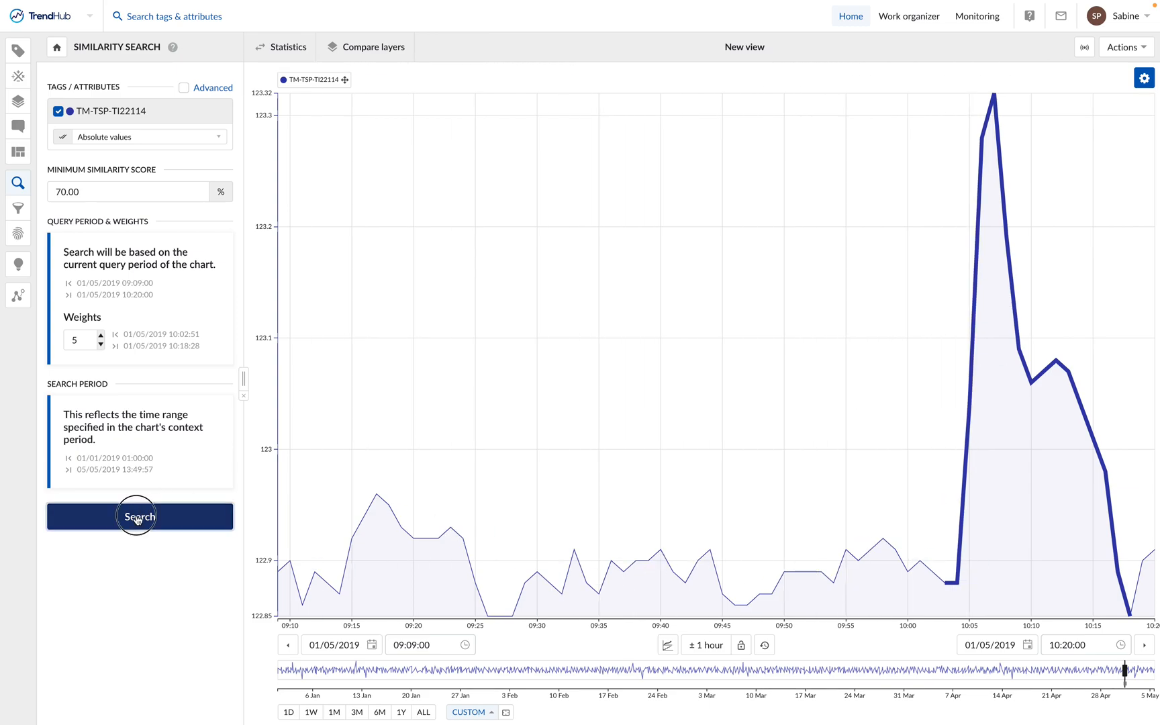
Overlay the top match and the 87.9% match as layers on the temperature chart.
{"action": "left_click", "coordinate": [139, 516]}
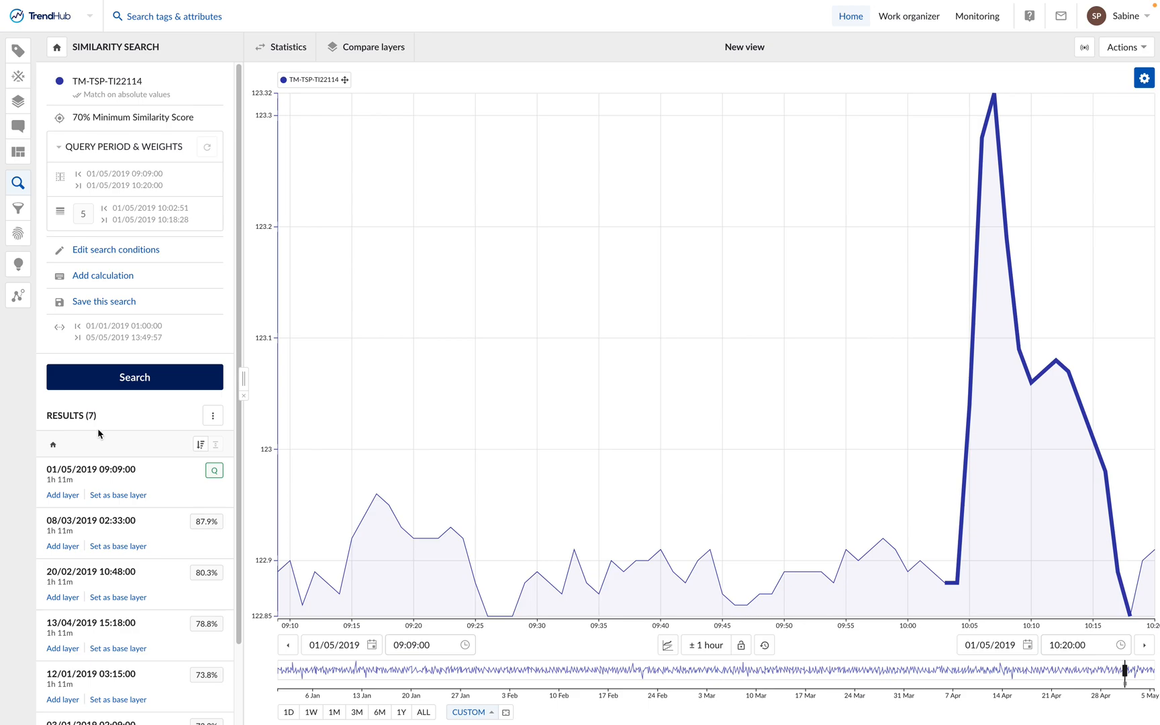
{"action": "mouse_move", "coordinate": [102, 430]}
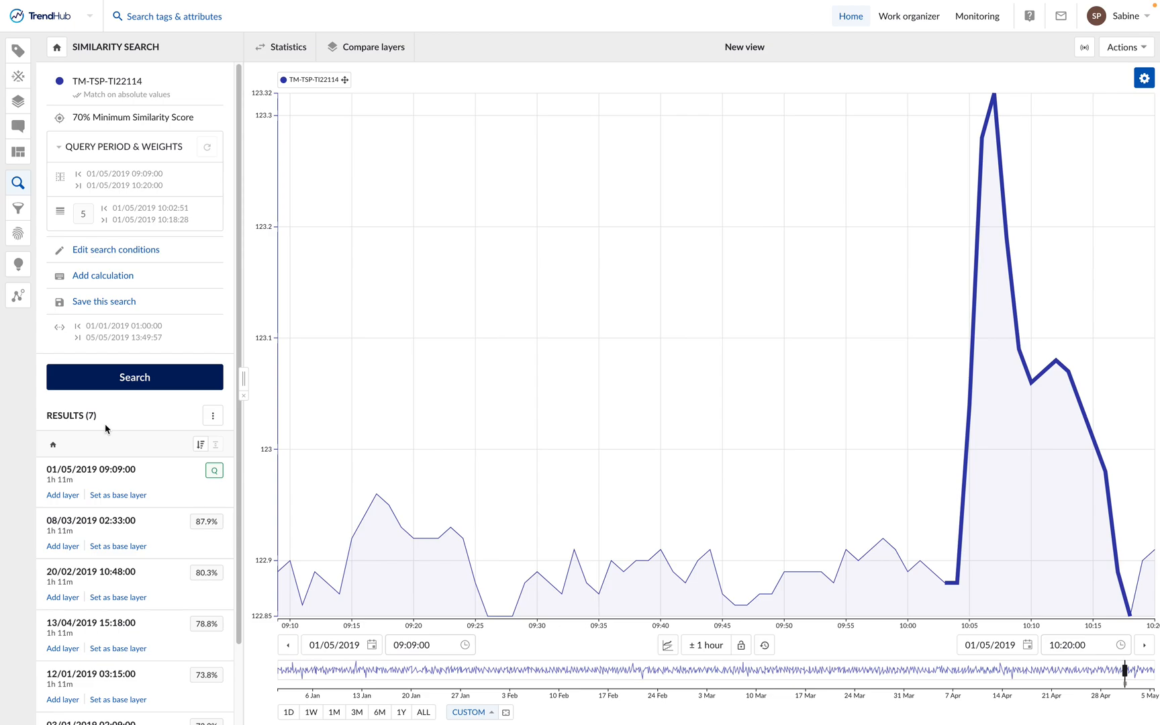
{"action": "mouse_move", "coordinate": [113, 439]}
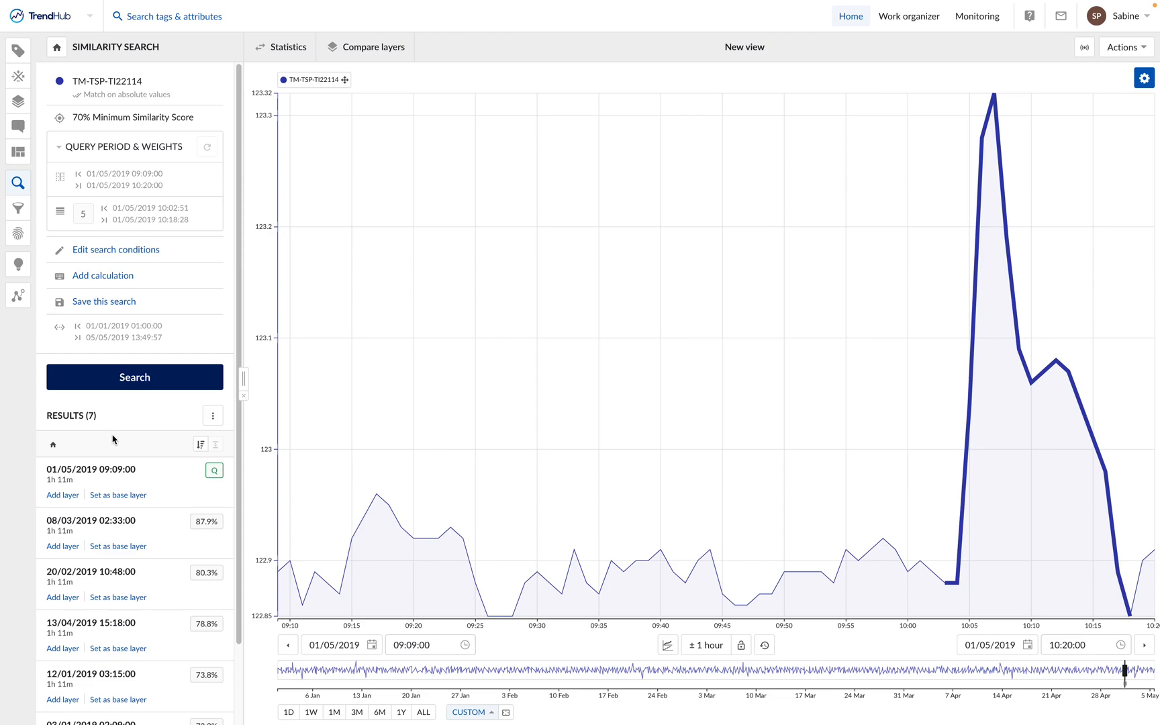
{"action": "mouse_move", "coordinate": [71, 535]}
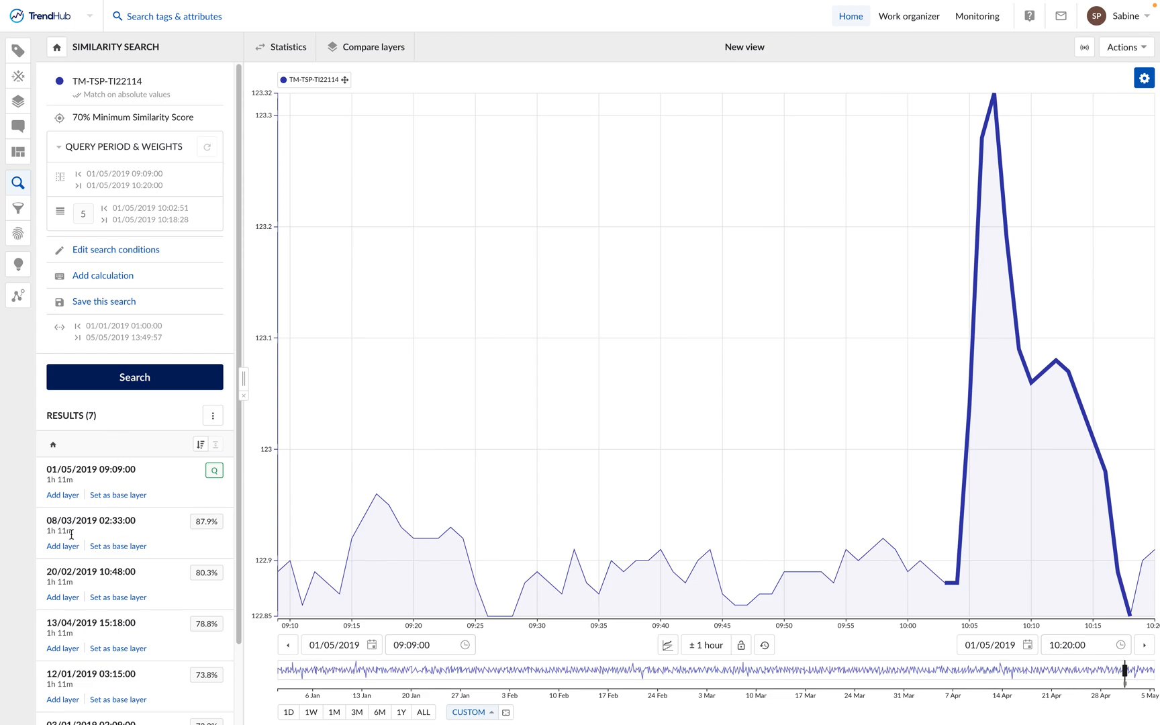
{"action": "left_click", "coordinate": [62, 494]}
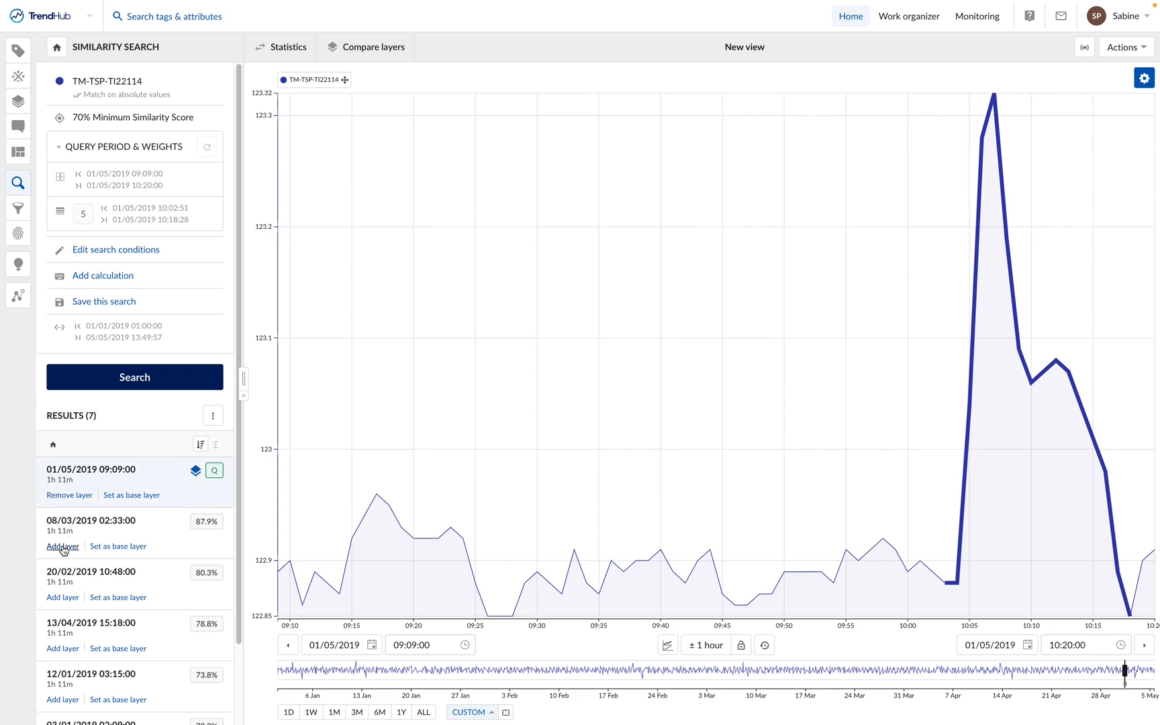
{"action": "left_click", "coordinate": [62, 547]}
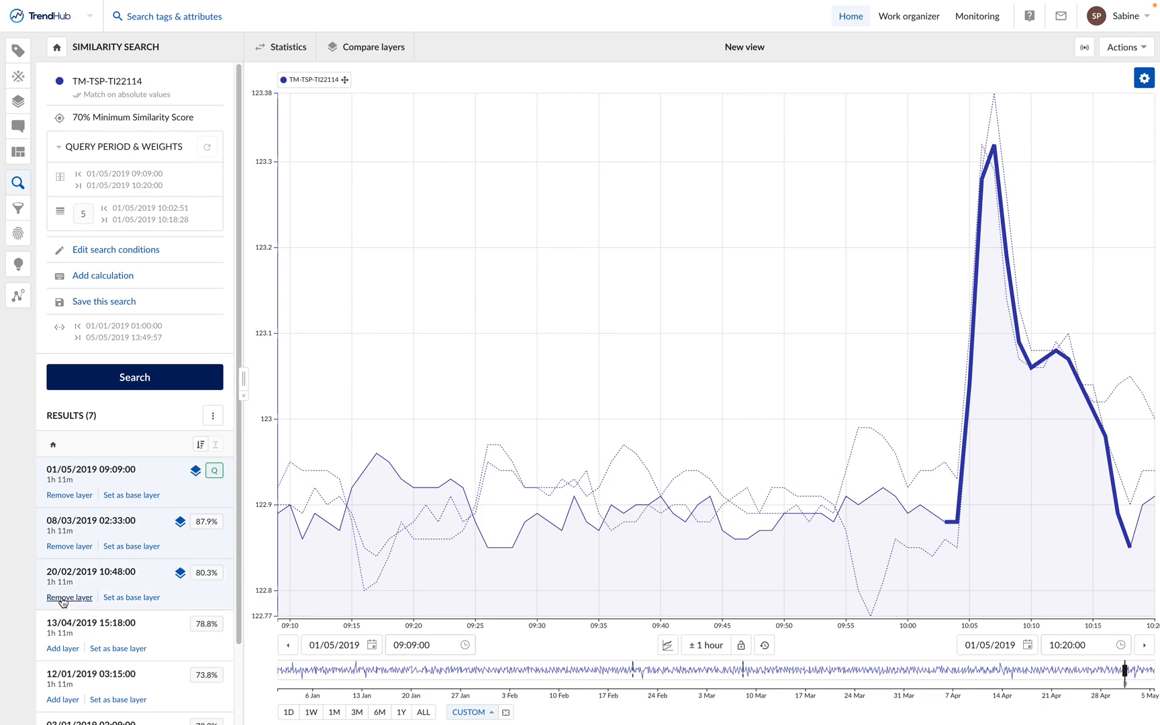
{"action": "mouse_move", "coordinate": [63, 603]}
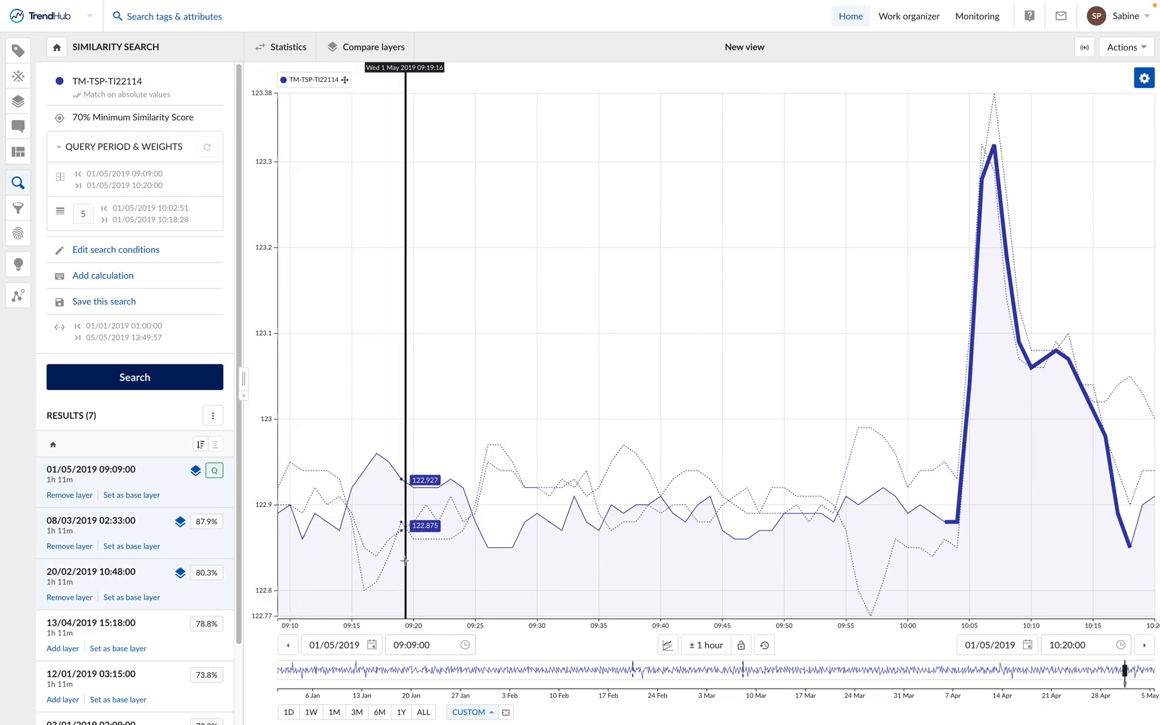
{"action": "mouse_move", "coordinate": [925, 451]}
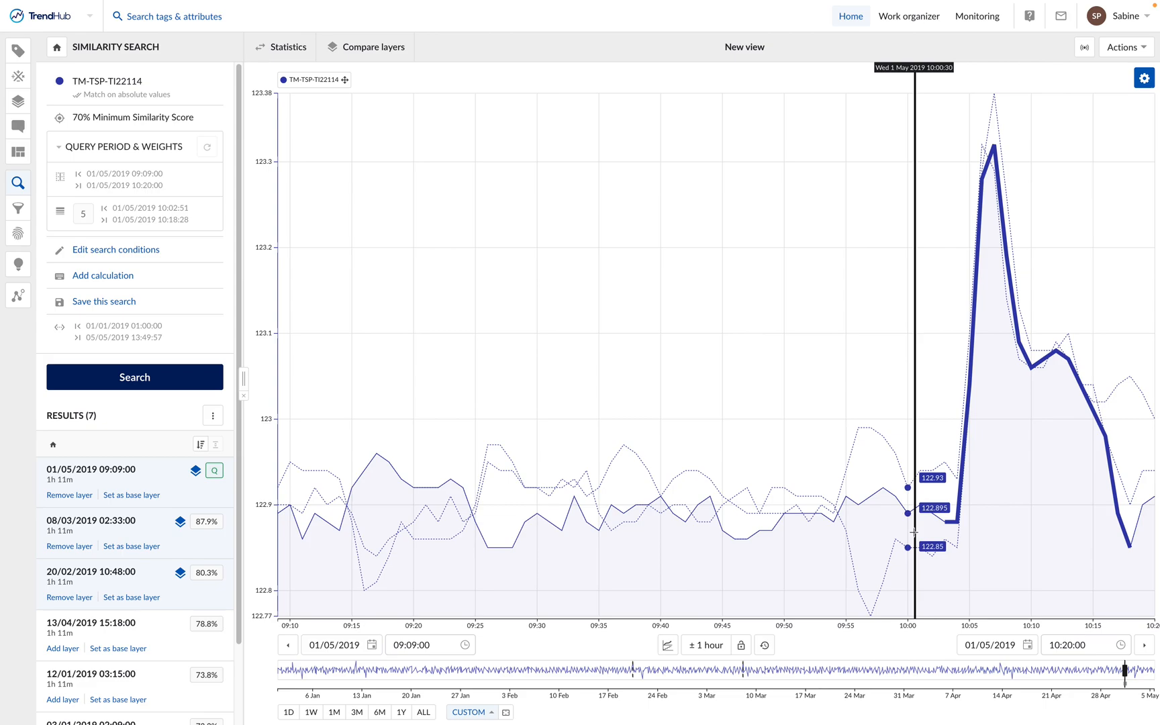
{"action": "mouse_move", "coordinate": [886, 539]}
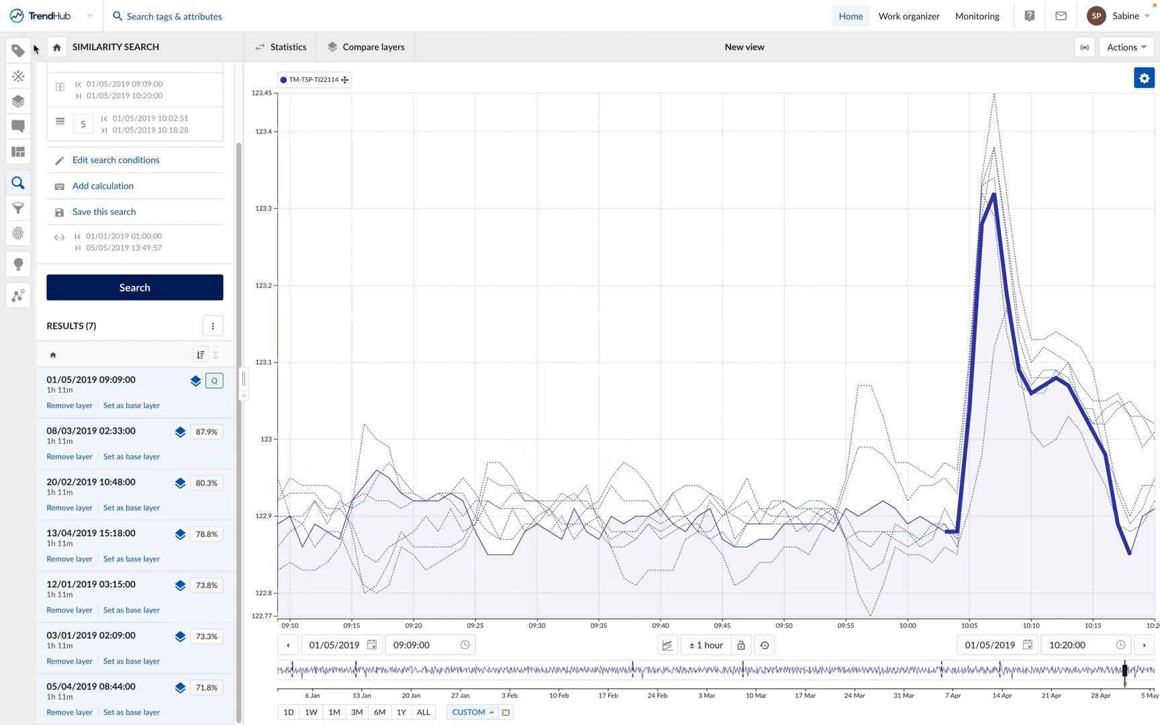
{"action": "left_click", "coordinate": [17, 49]}
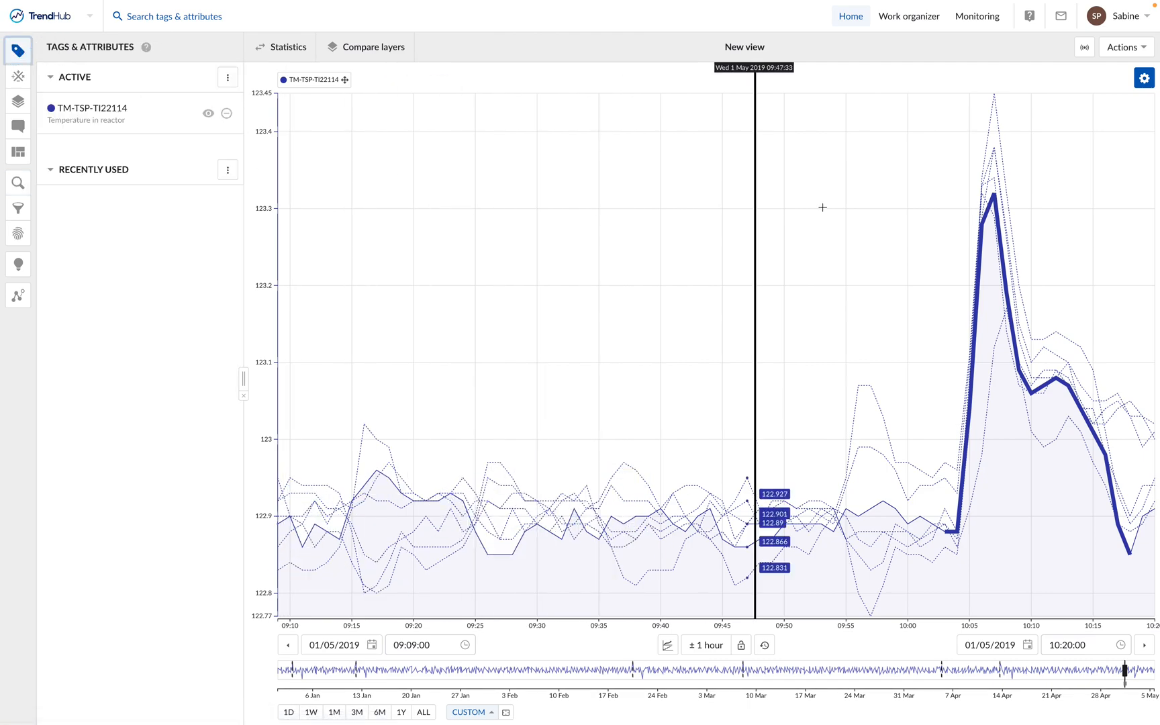
{"action": "left_click_drag", "start_coordinate": [748, 228], "coordinate": [1129, 228]}
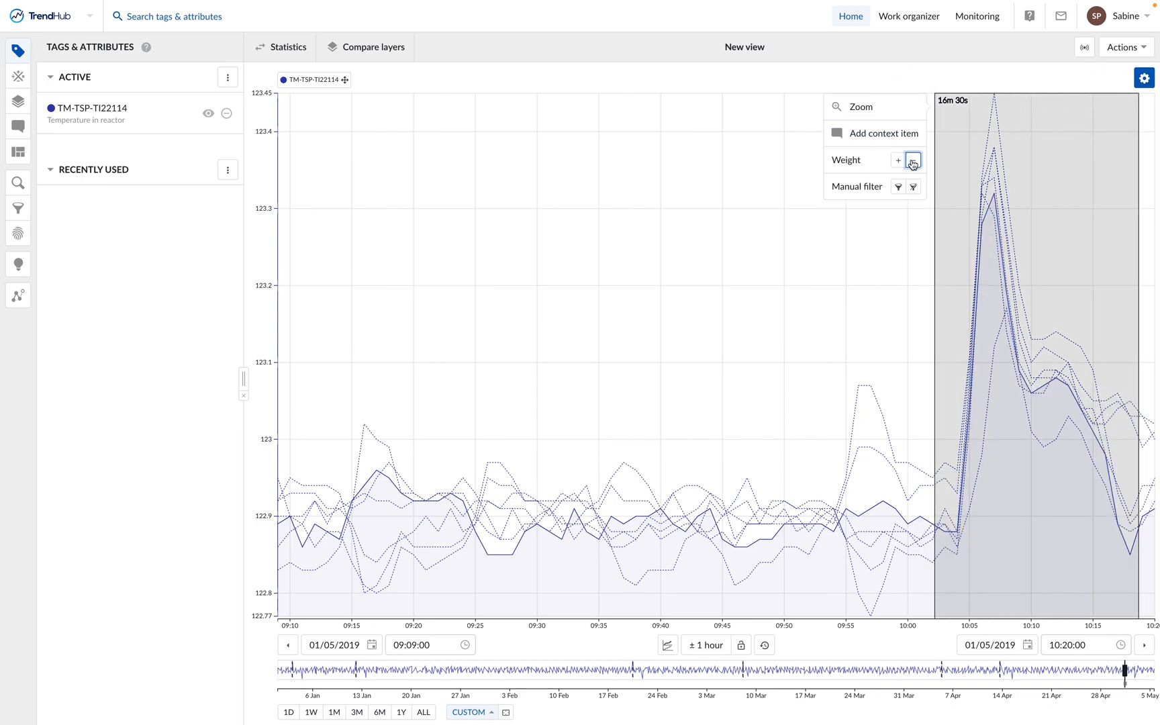
{"action": "mouse_move", "coordinate": [456, 279]}
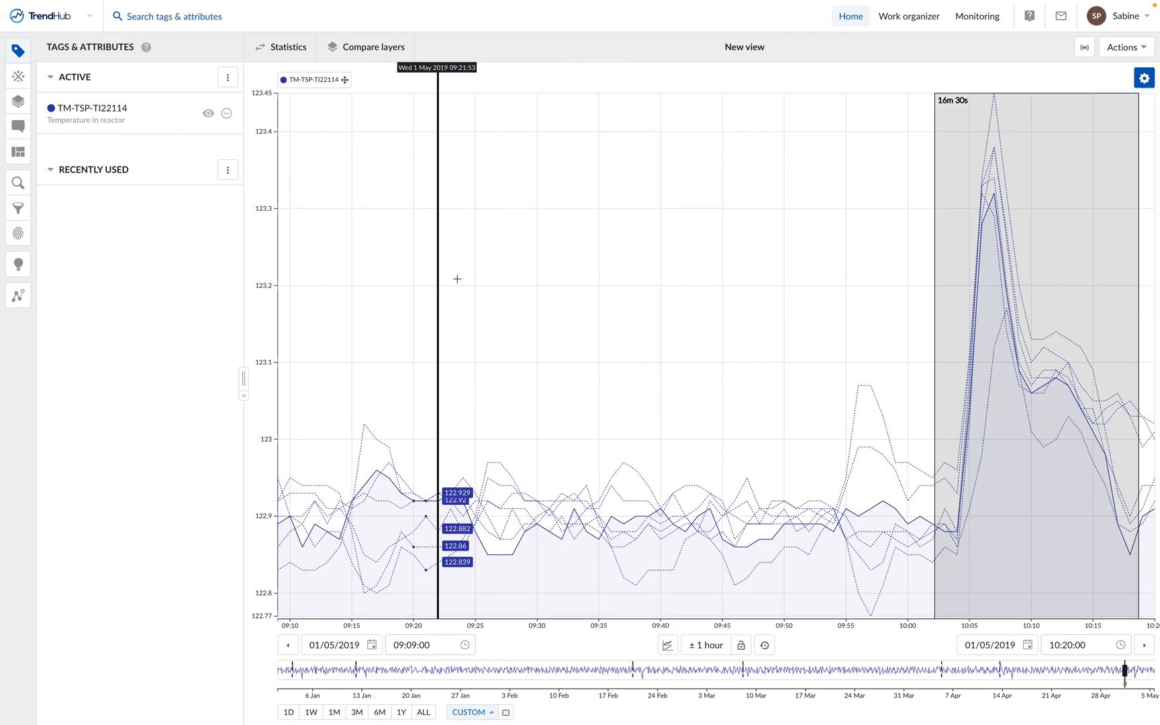
{"action": "mouse_move", "coordinate": [200, 301]}
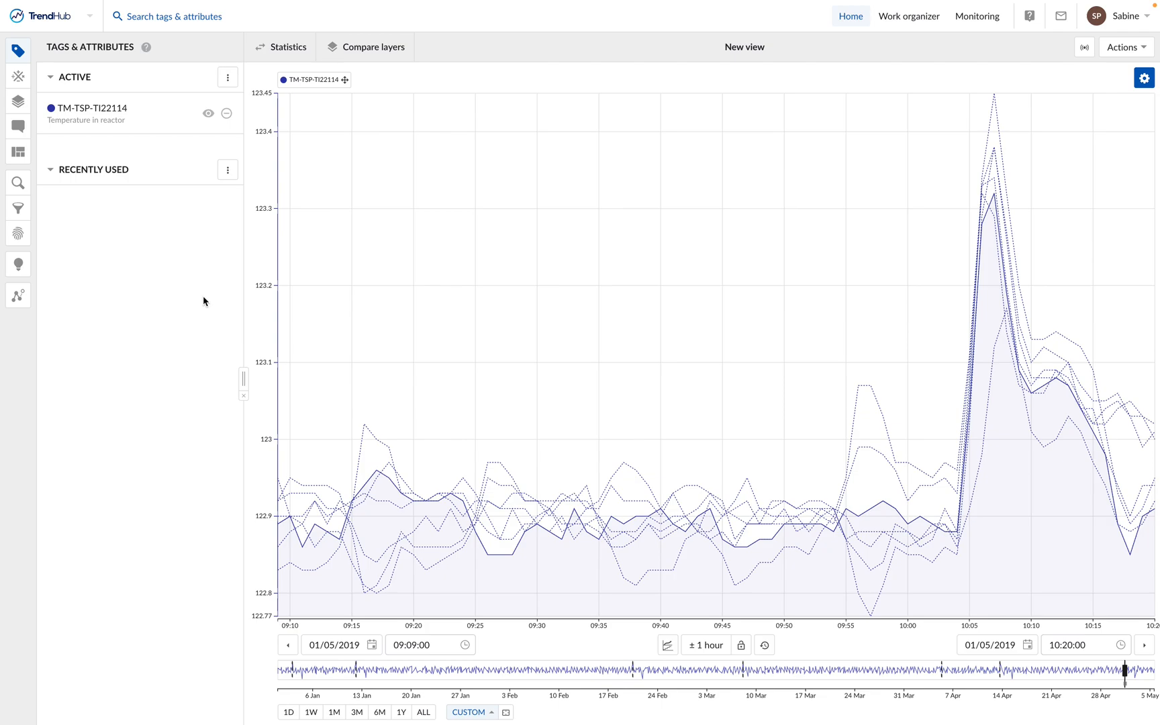
{"action": "mouse_move", "coordinate": [536, 328]}
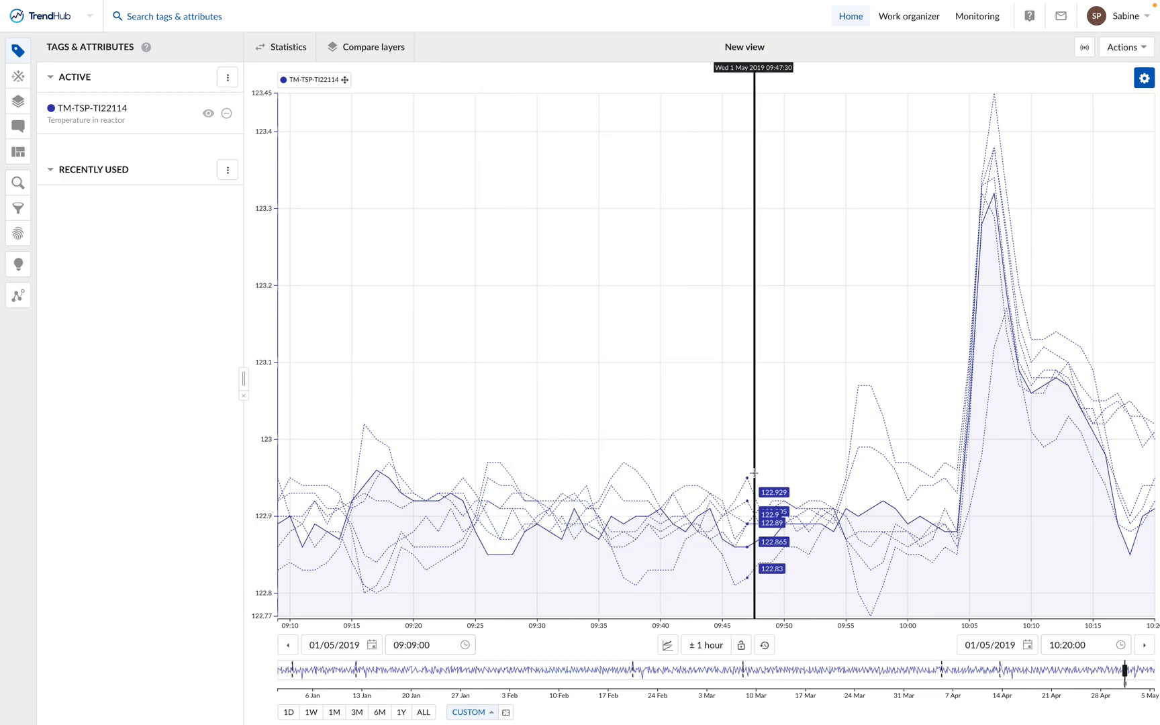
{"action": "mouse_move", "coordinate": [796, 473]}
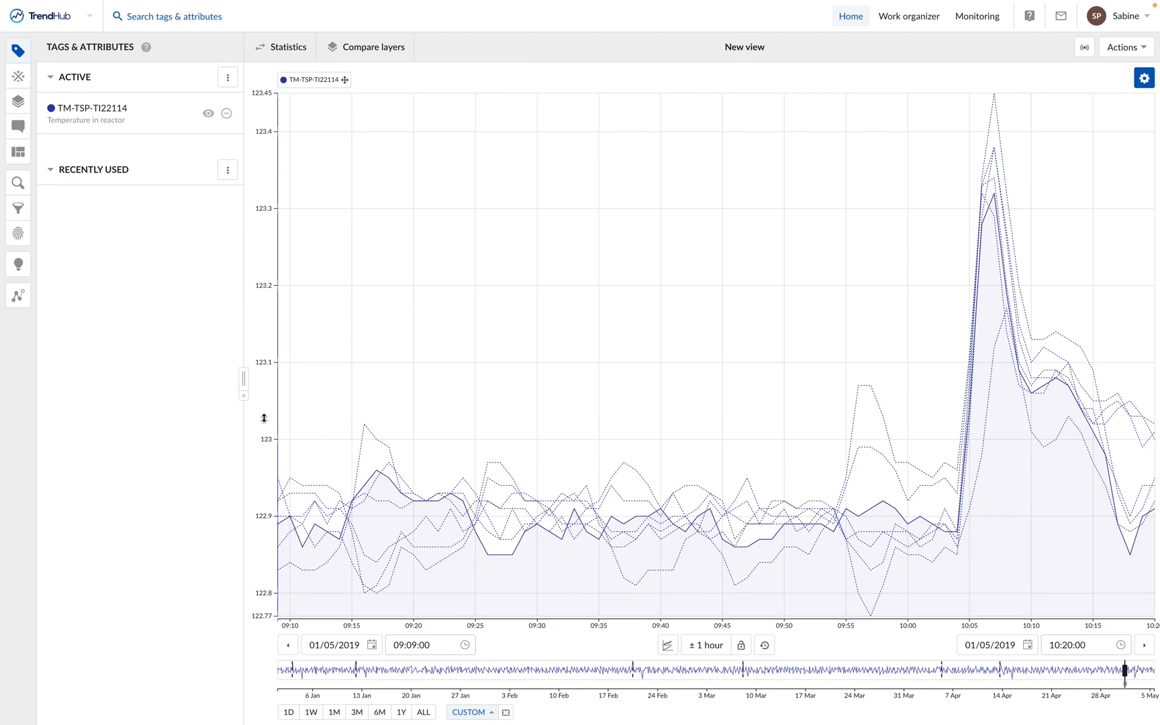
{"action": "mouse_move", "coordinate": [17, 265]}
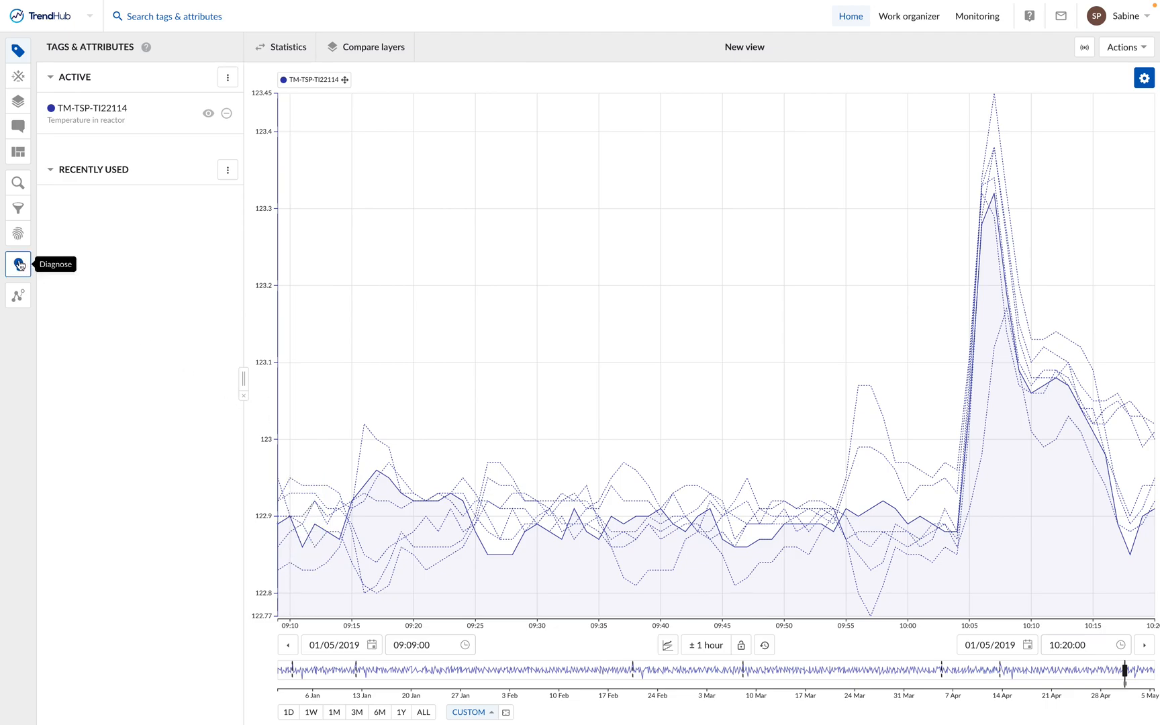
Set up a cross-correlation diagnosis with tag filter expression TM-TSP*.
{"action": "left_click", "coordinate": [18, 264]}
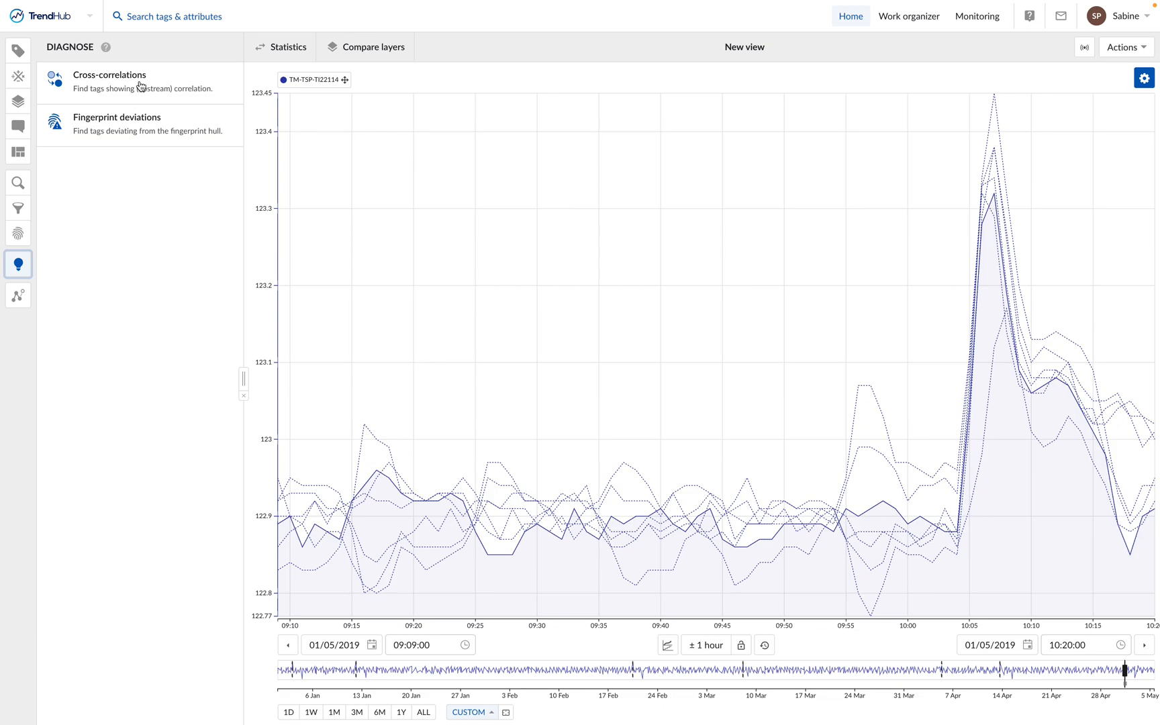
{"action": "left_click", "coordinate": [109, 81]}
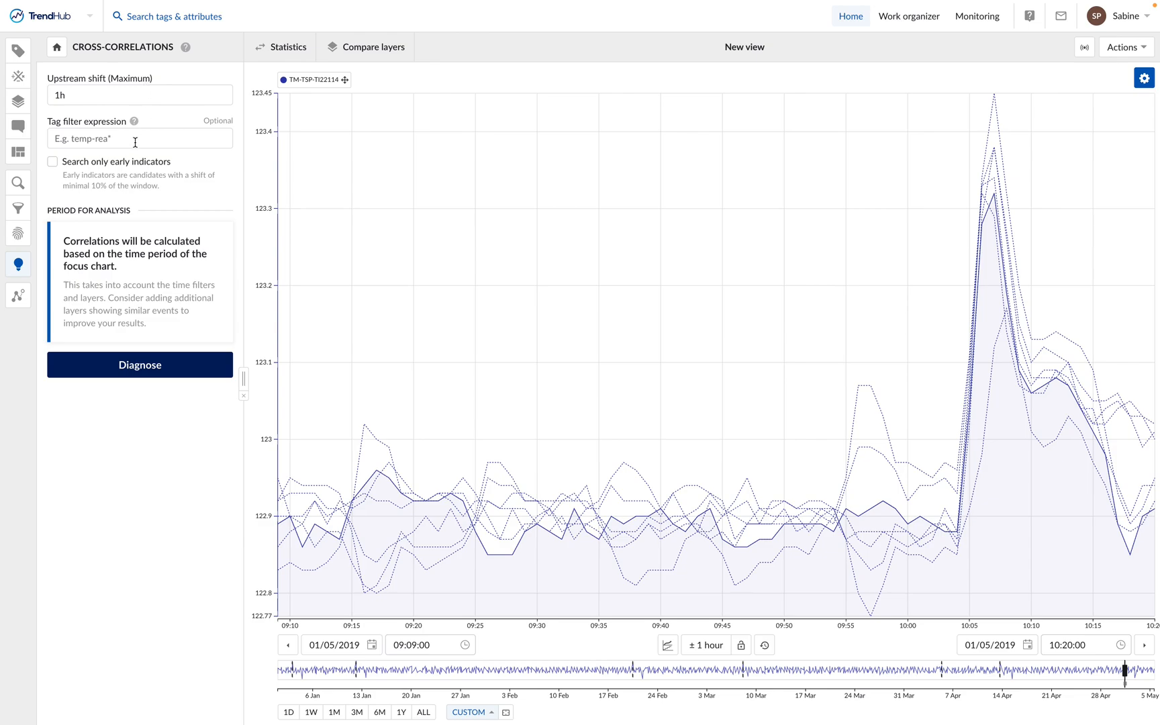
{"action": "left_click", "coordinate": [140, 139]}
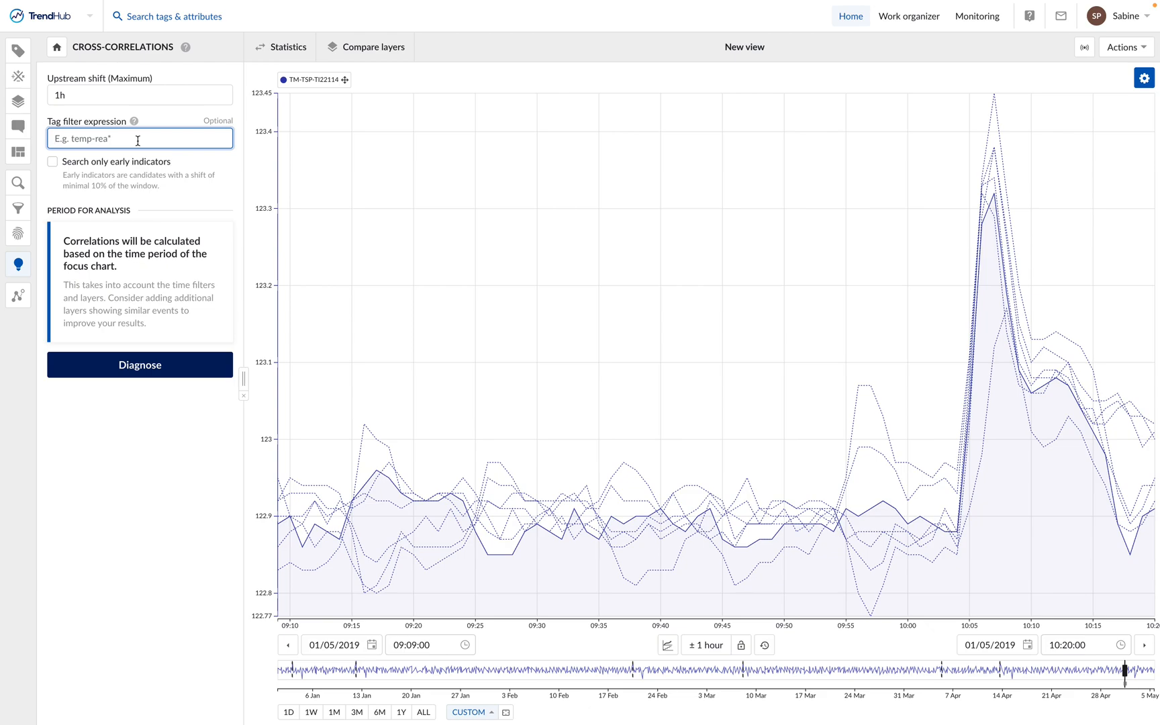
{"action": "type", "text": "T"}
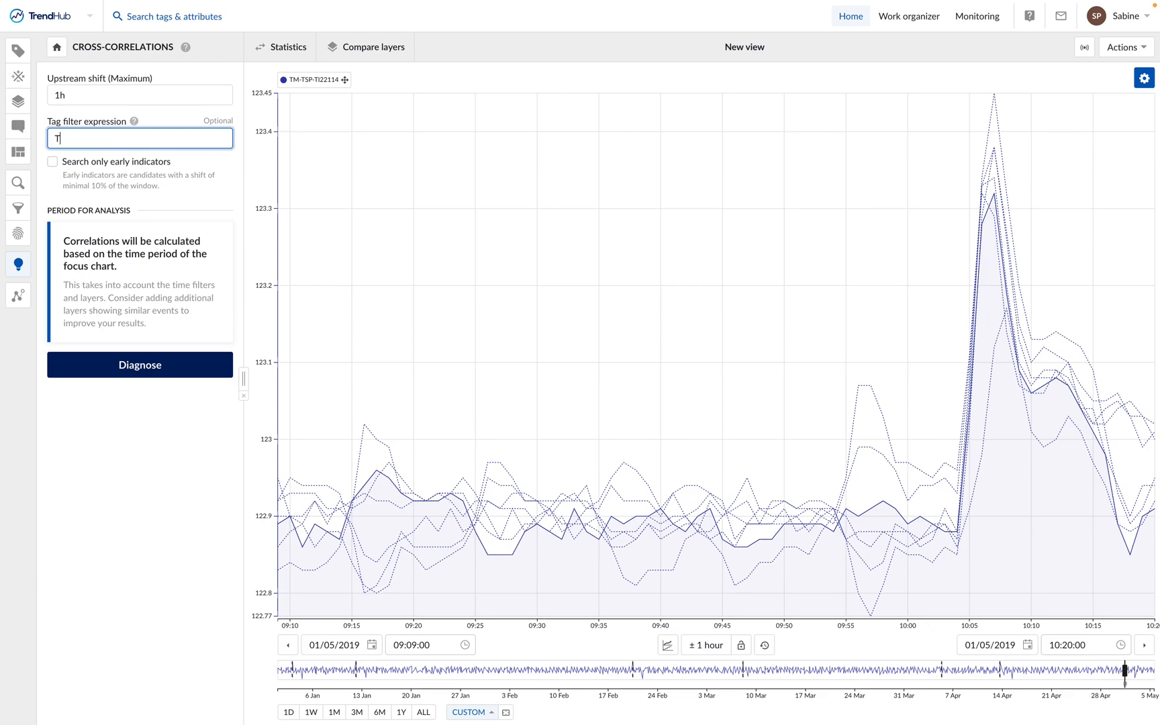
{"action": "type", "text": "M-TSP*"}
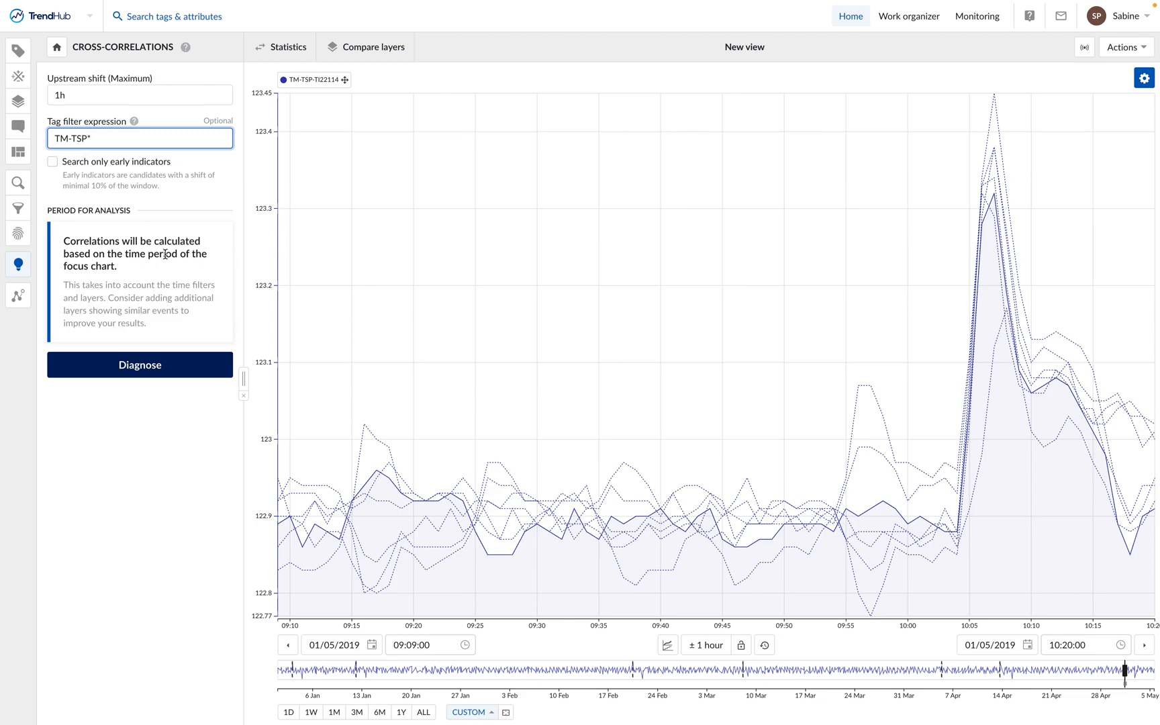
Run the diagnosis and show TM-TSP-TI22114's correlated tags, charting TM-TSP-TI121518 below.
{"action": "left_click", "coordinate": [140, 364]}
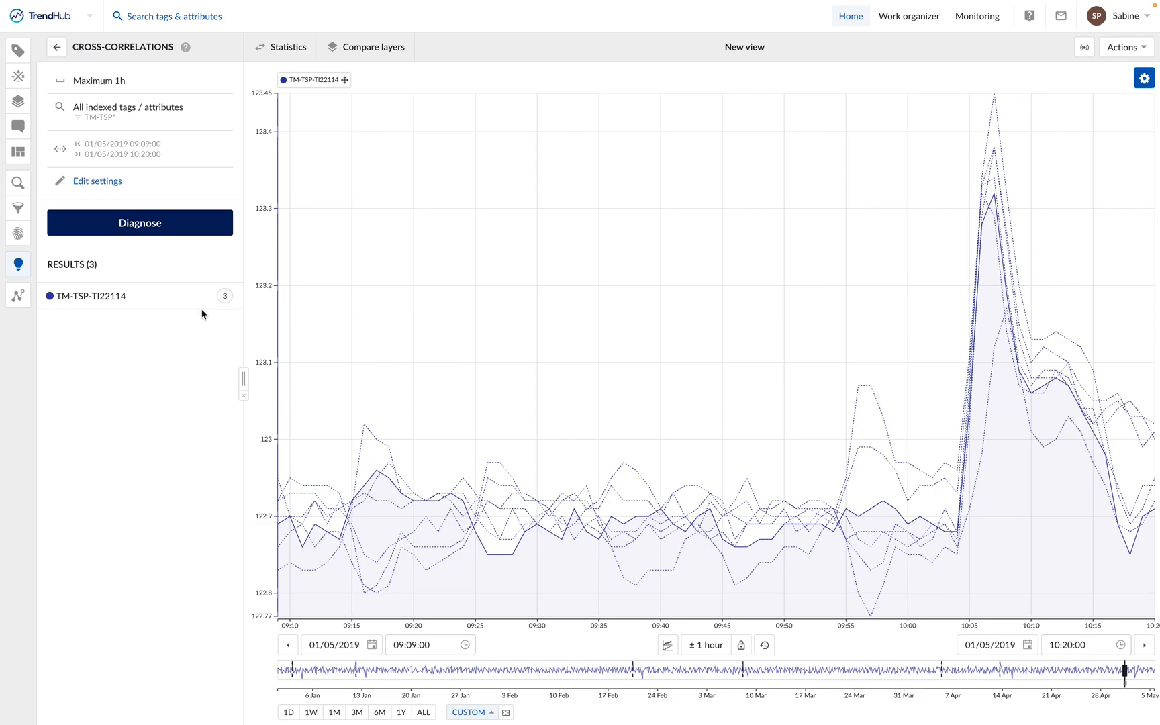
{"action": "mouse_move", "coordinate": [215, 307]}
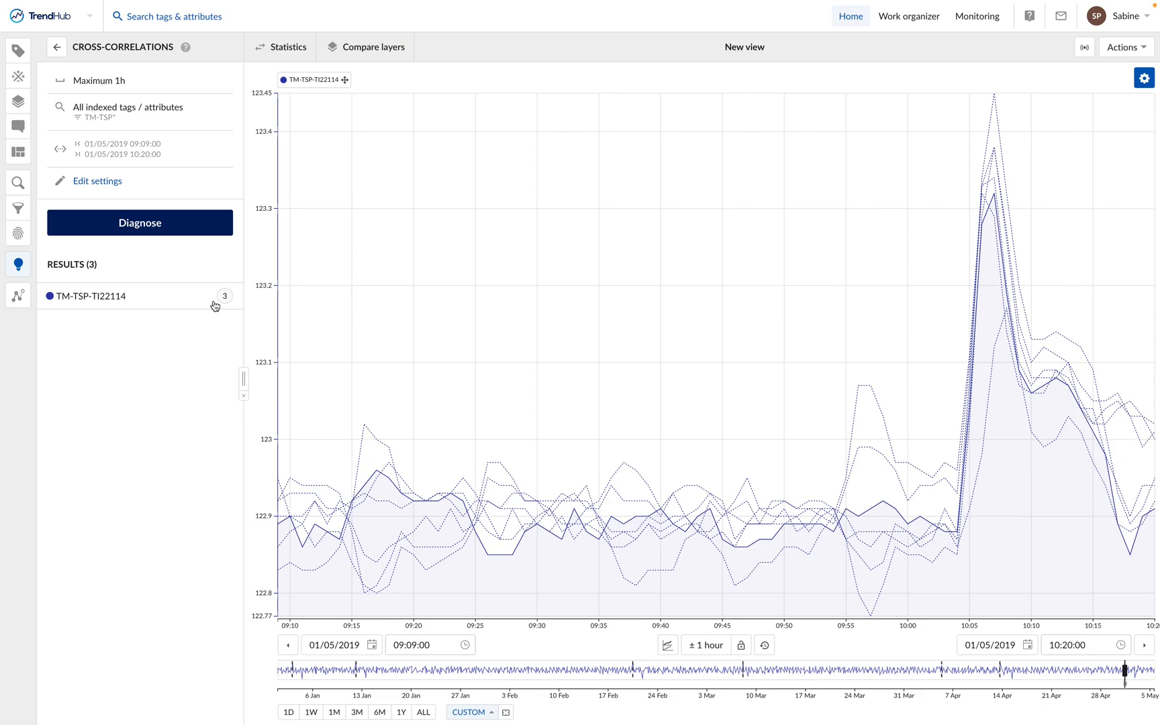
{"action": "mouse_move", "coordinate": [799, 368]}
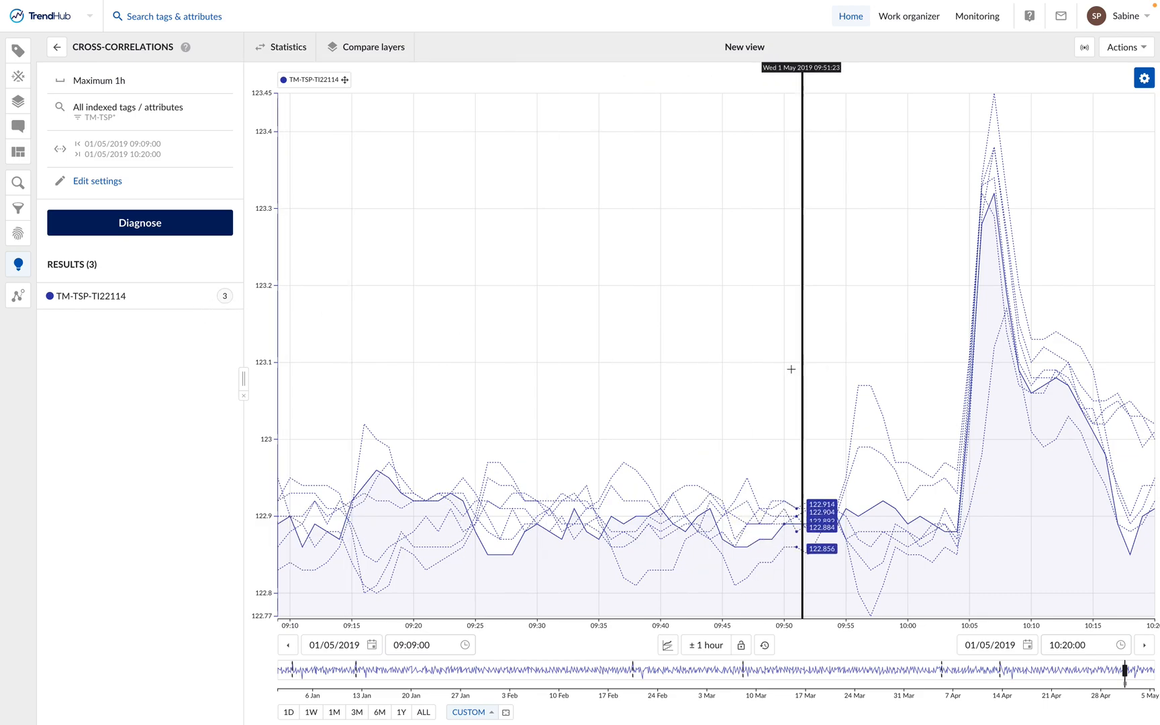
{"action": "mouse_move", "coordinate": [119, 301]}
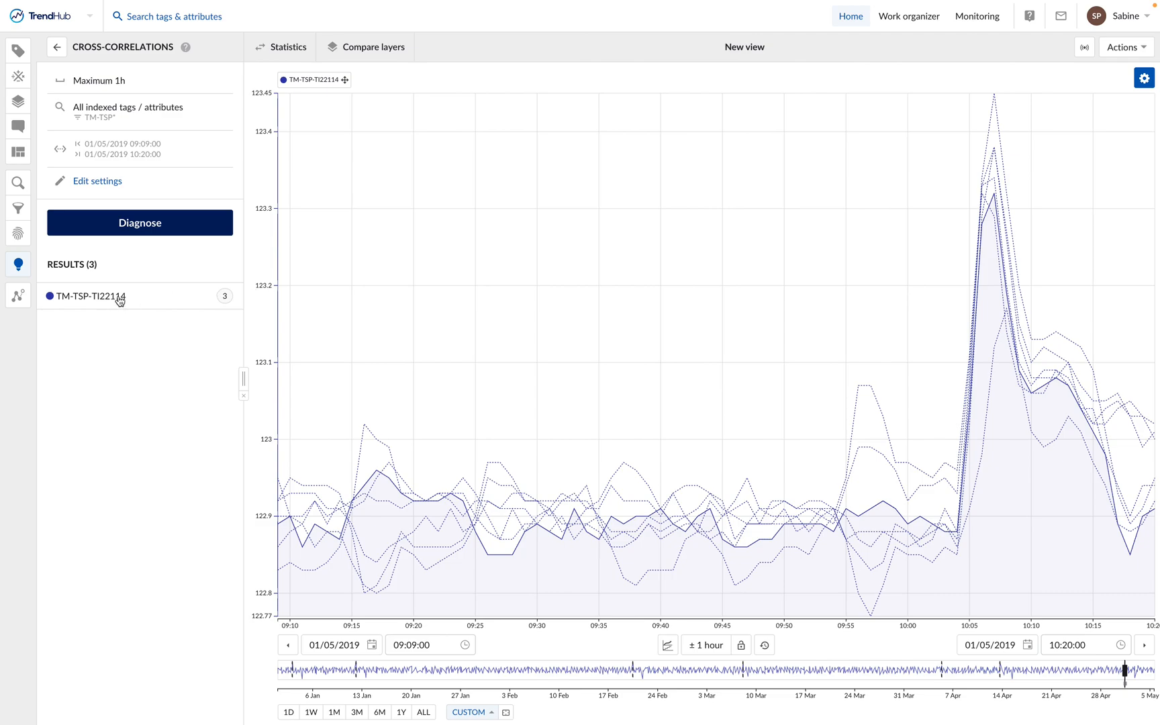
{"action": "left_click", "coordinate": [90, 295]}
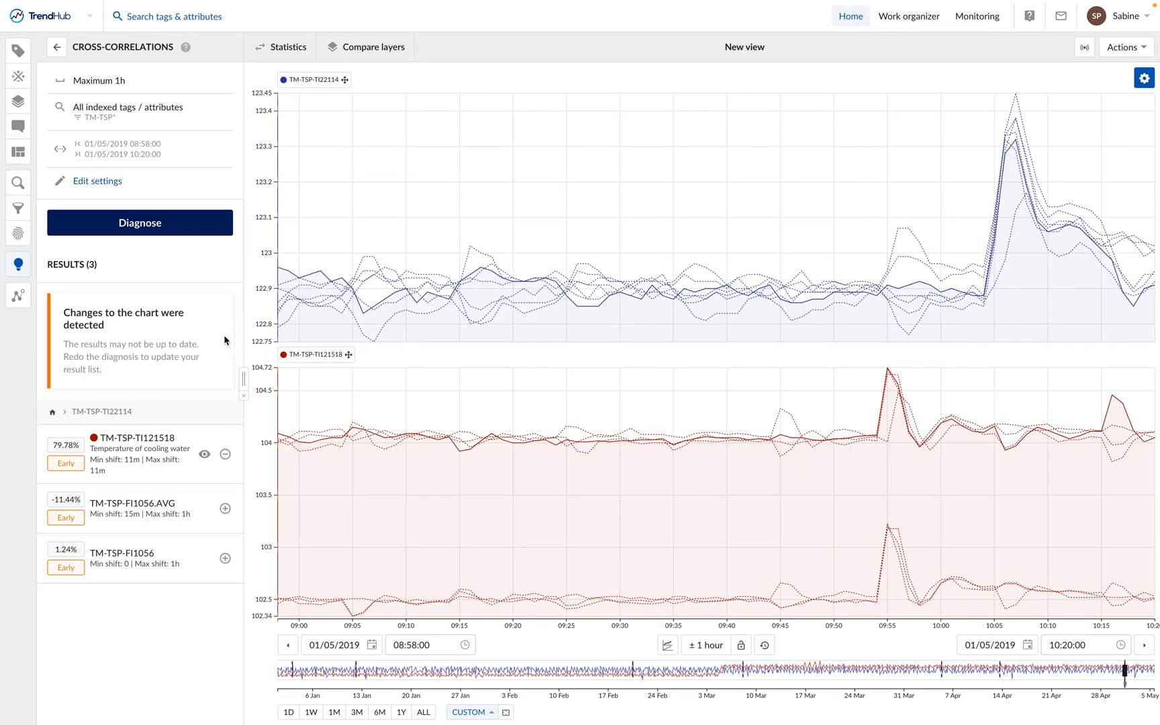
{"action": "mouse_move", "coordinate": [378, 510]}
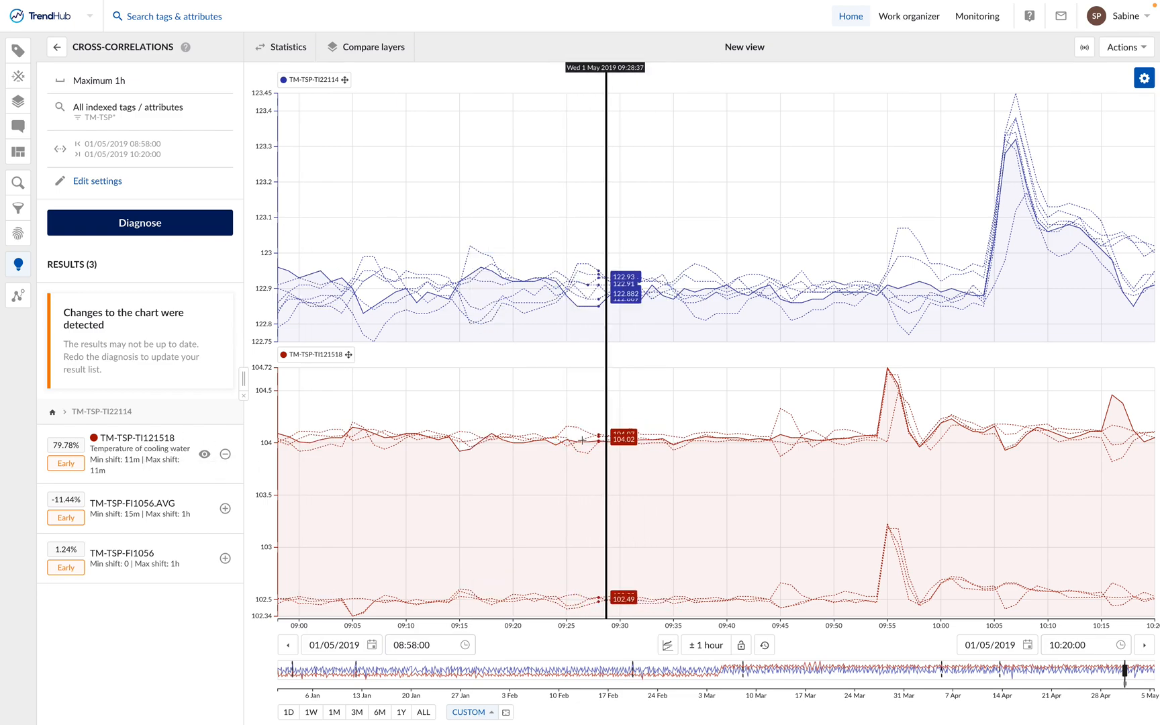
{"action": "mouse_move", "coordinate": [495, 489]}
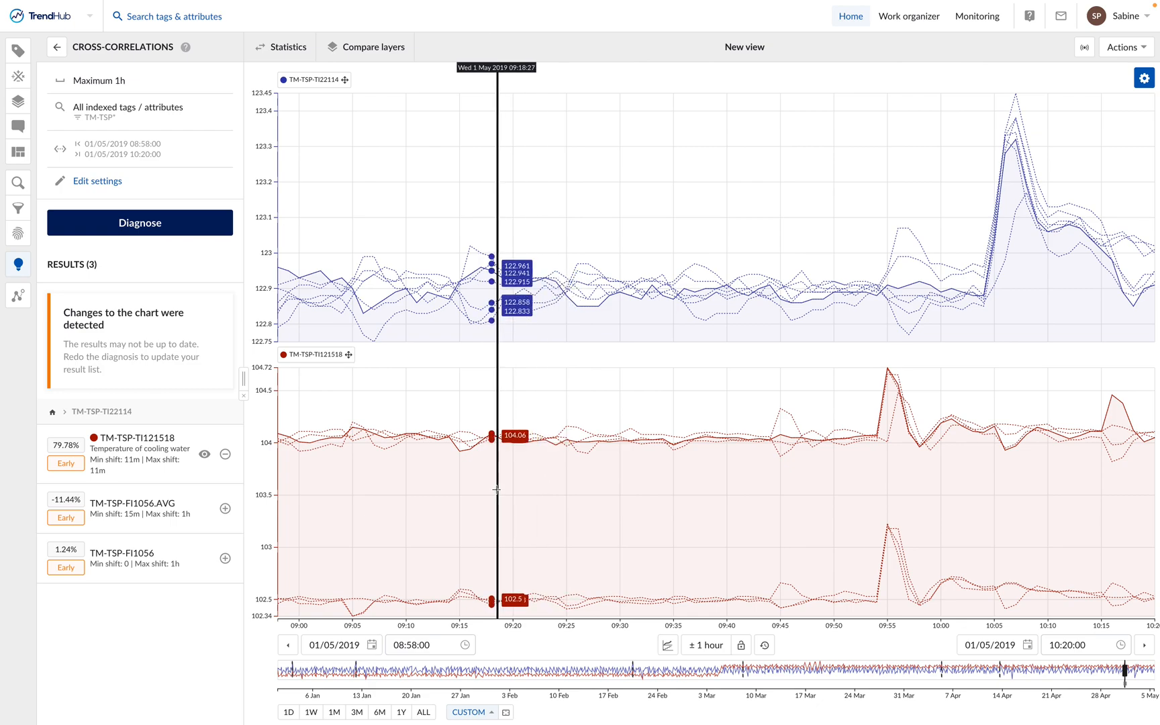
{"action": "mouse_move", "coordinate": [497, 488]}
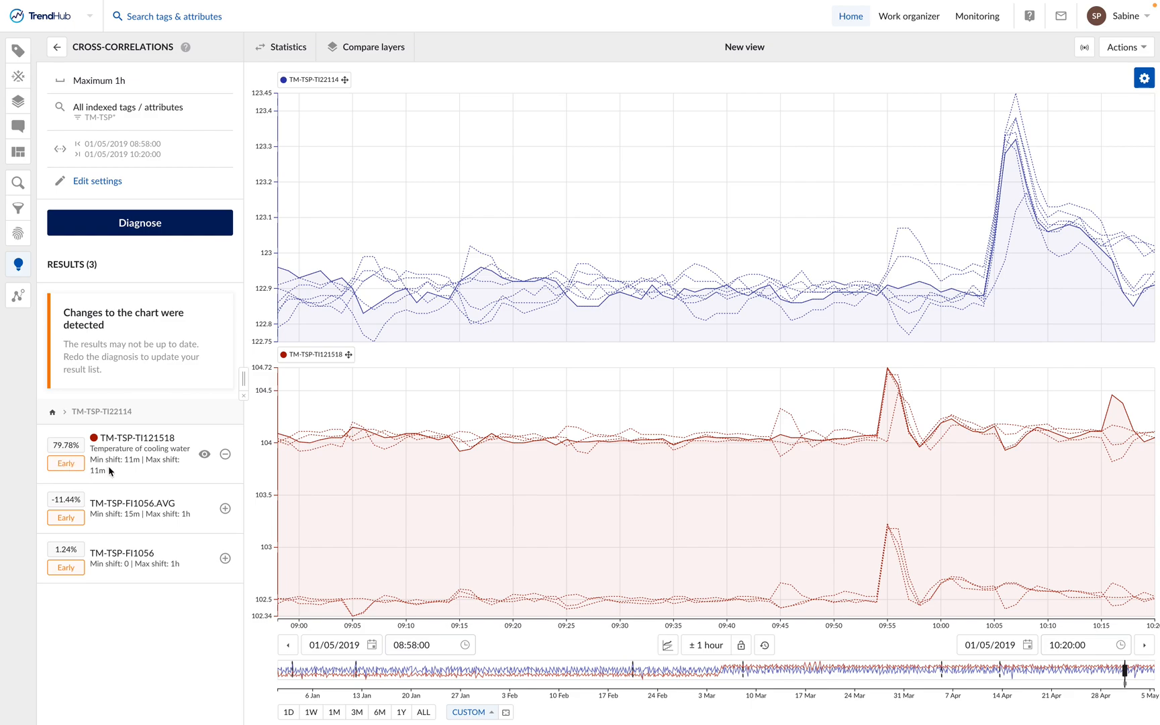
{"action": "mouse_move", "coordinate": [109, 462]}
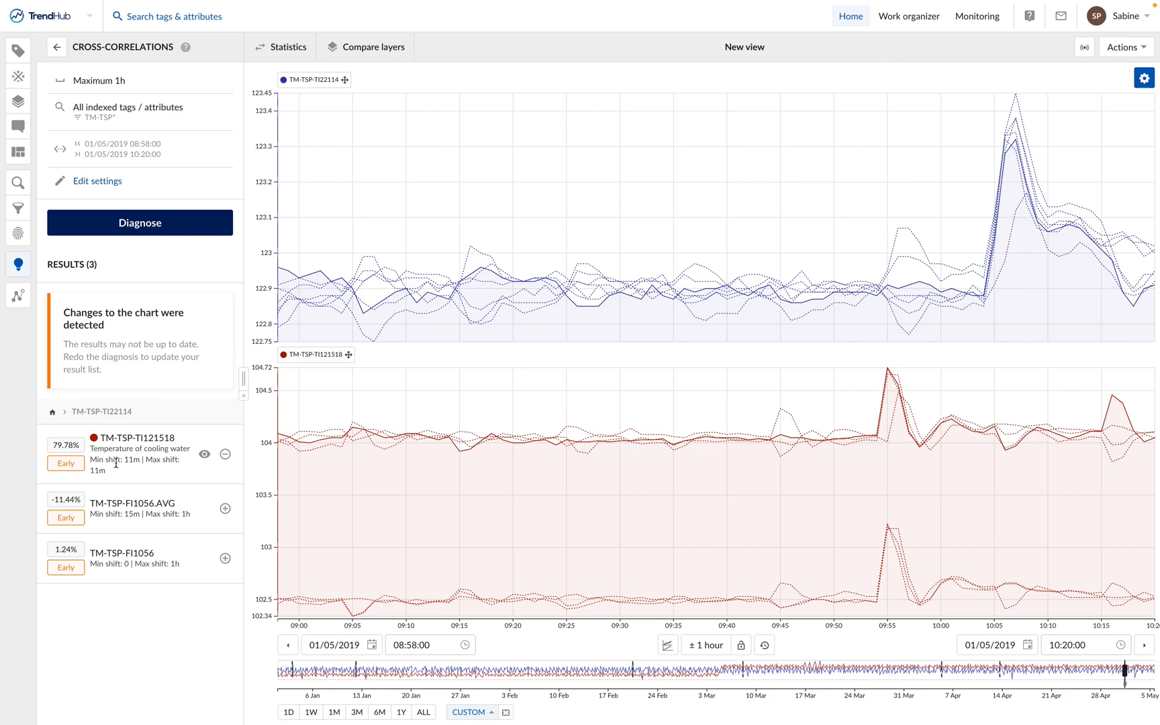
{"action": "mouse_move", "coordinate": [861, 472]}
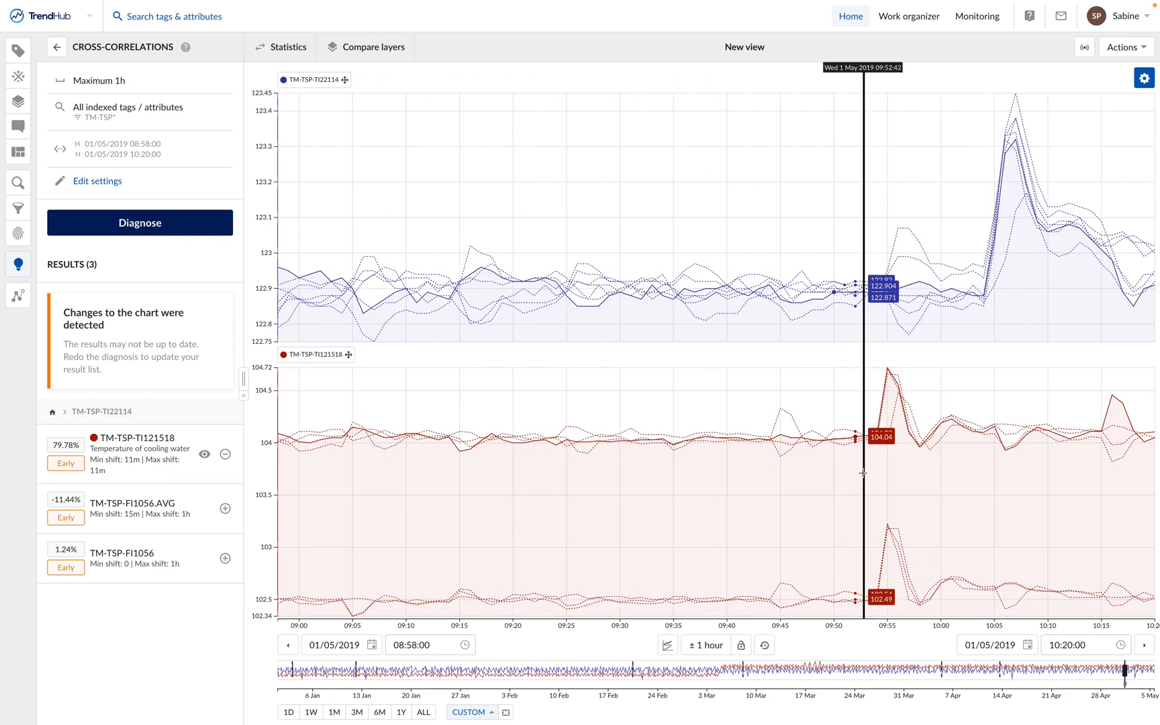